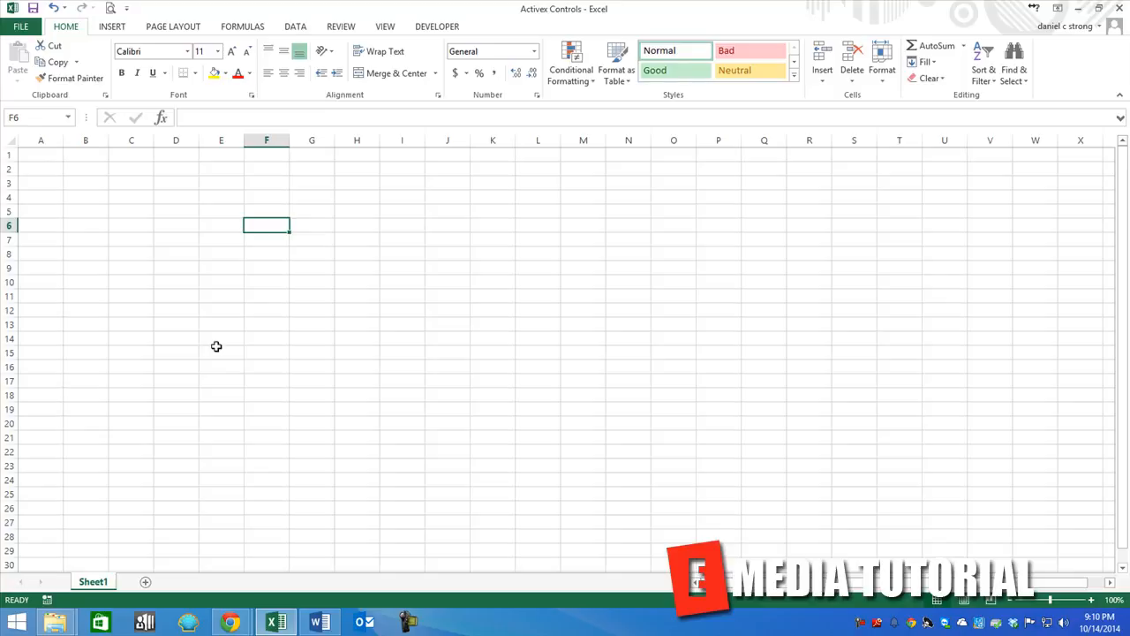
mouse_move(187, 226)
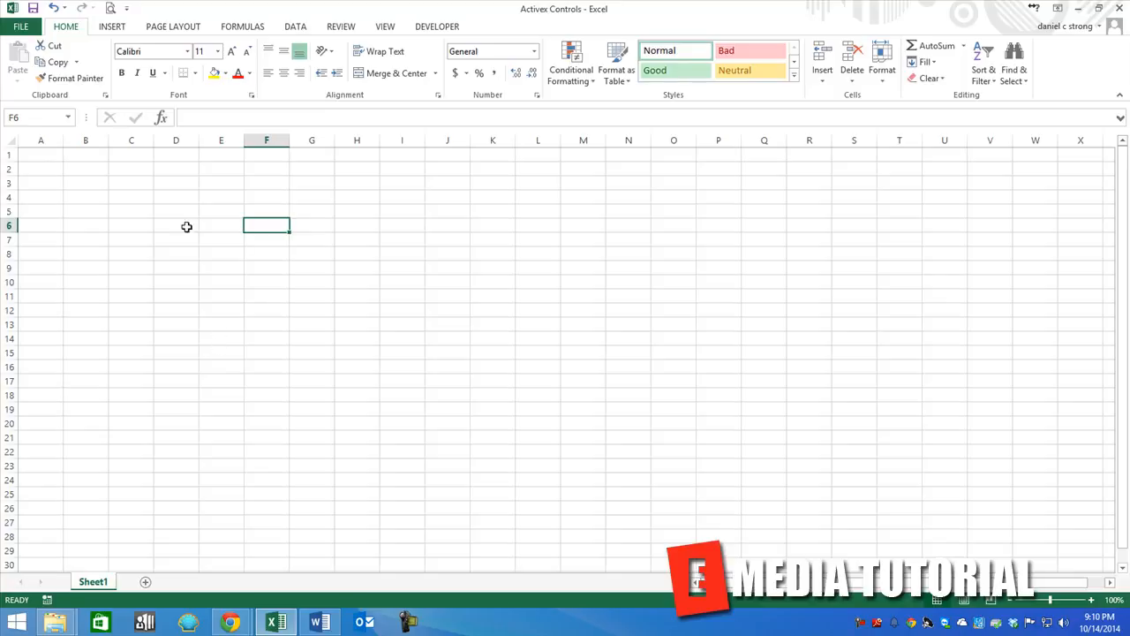
mouse_move(174, 121)
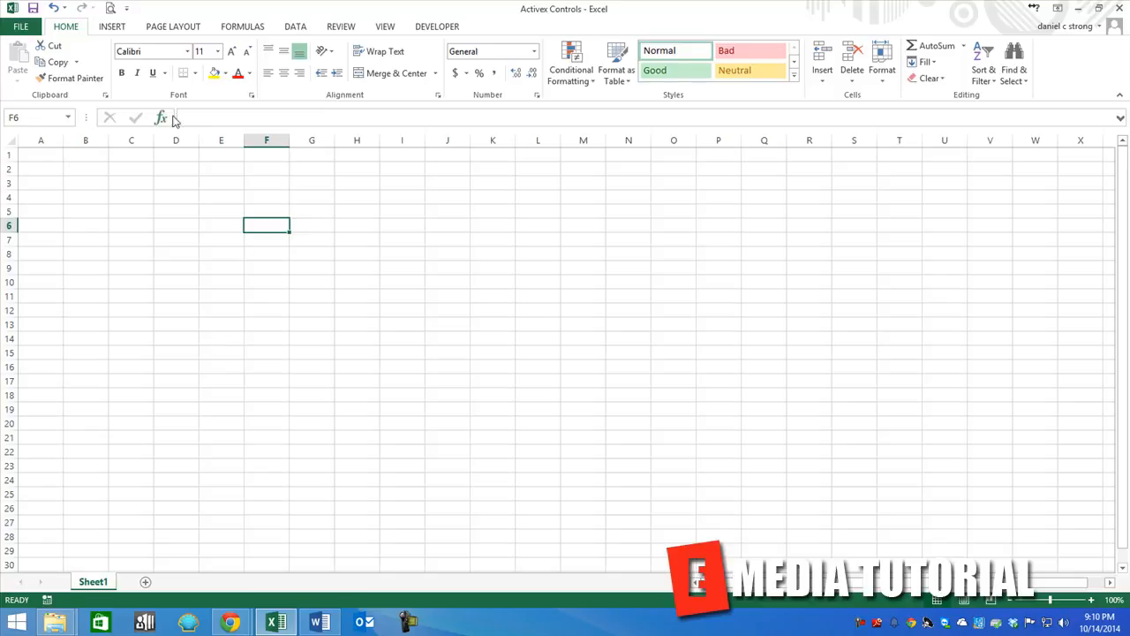
Switch the ribbon to the Developer commands
left_click(436, 27)
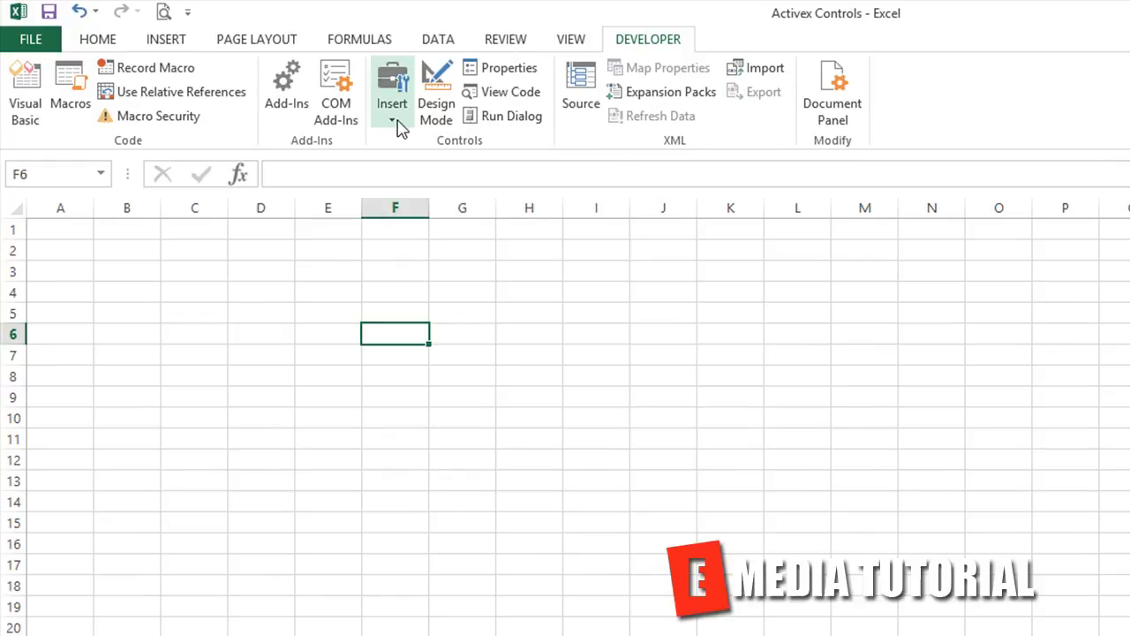
Insert a Form Controls button, Button 3, over roughly B3:D6
left_click(392, 120)
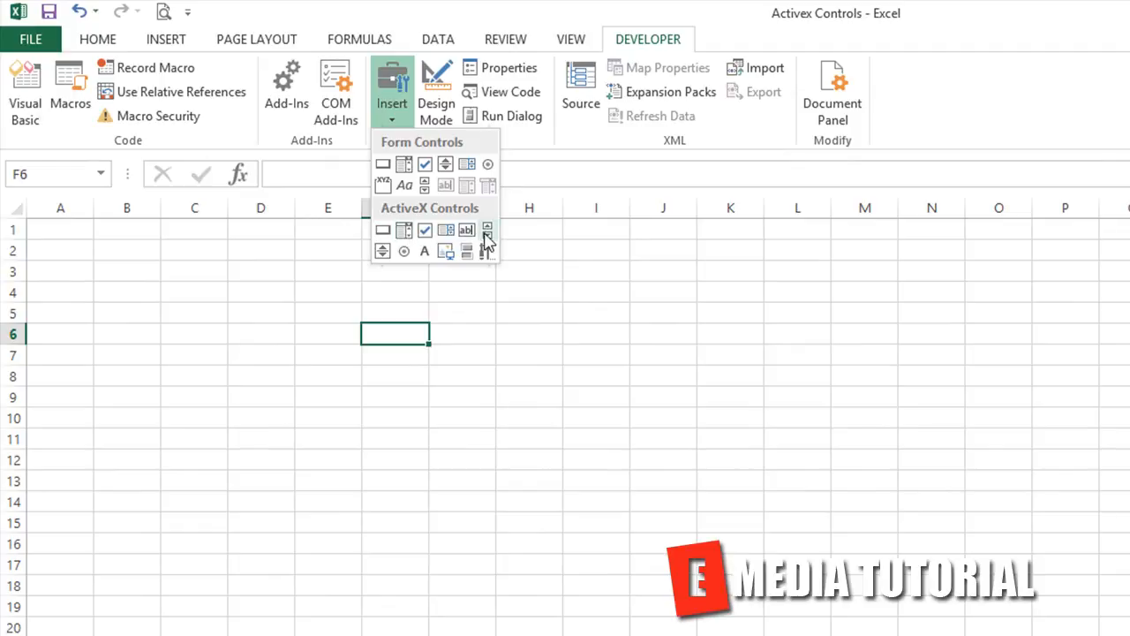
mouse_move(381, 256)
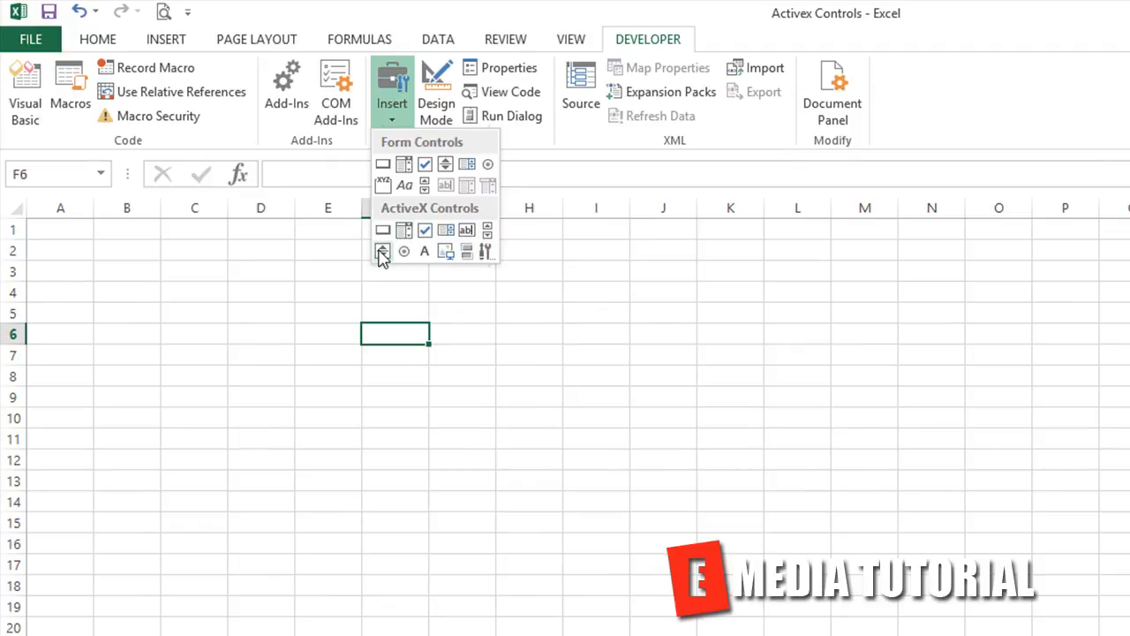
left_click(381, 250)
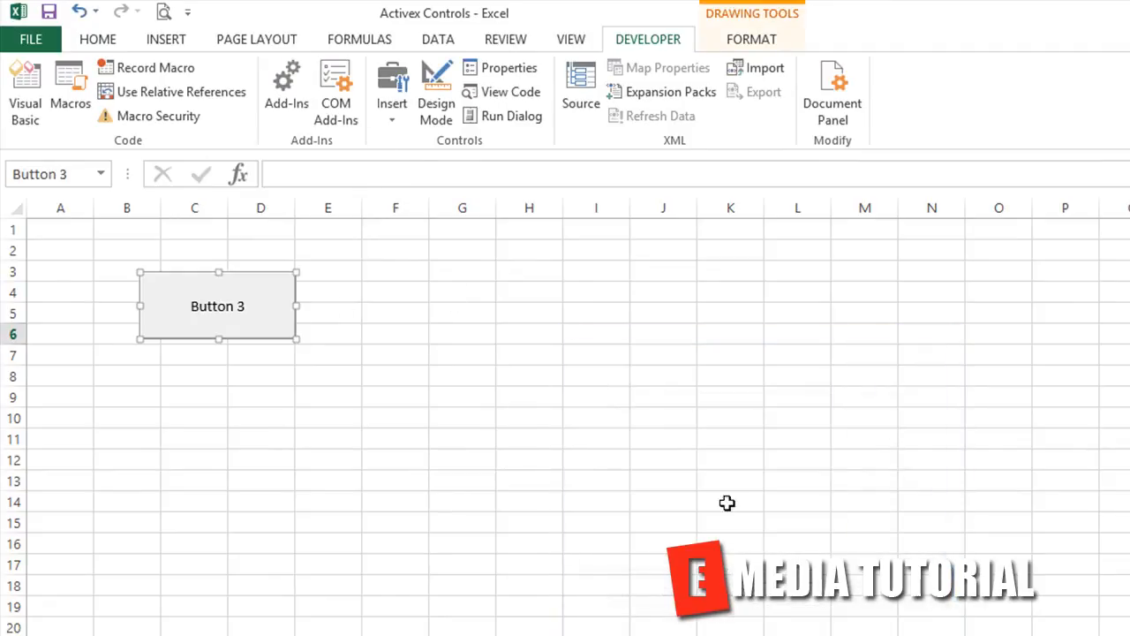
Draw an ActiveX command button, CommandButton1, beside Button 3 and select it
left_click(392, 88)
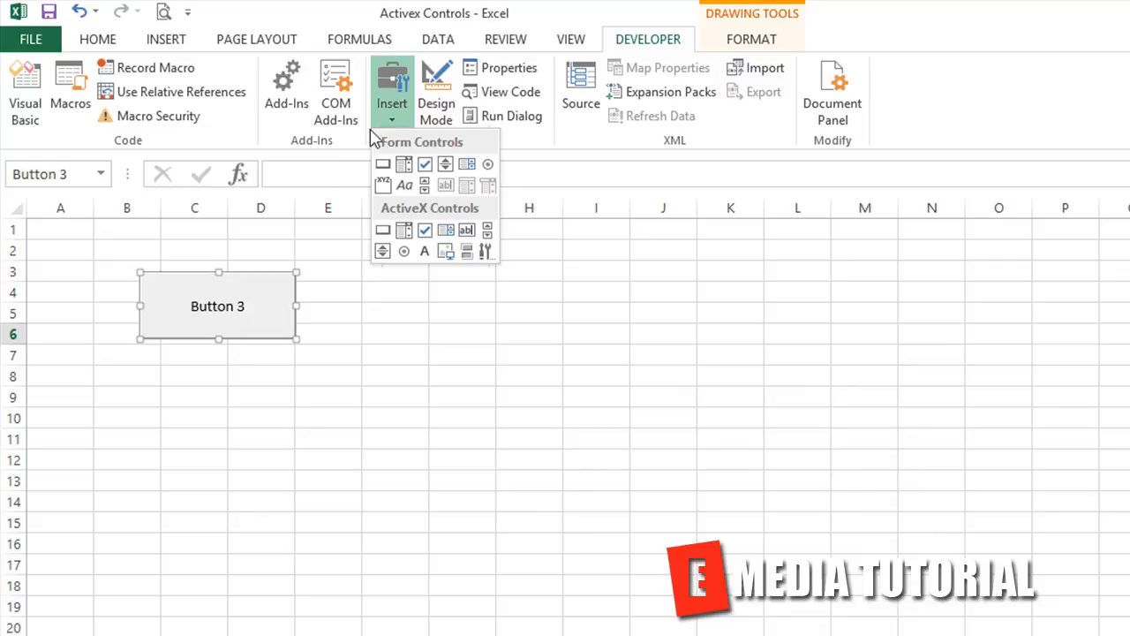
mouse_move(383, 230)
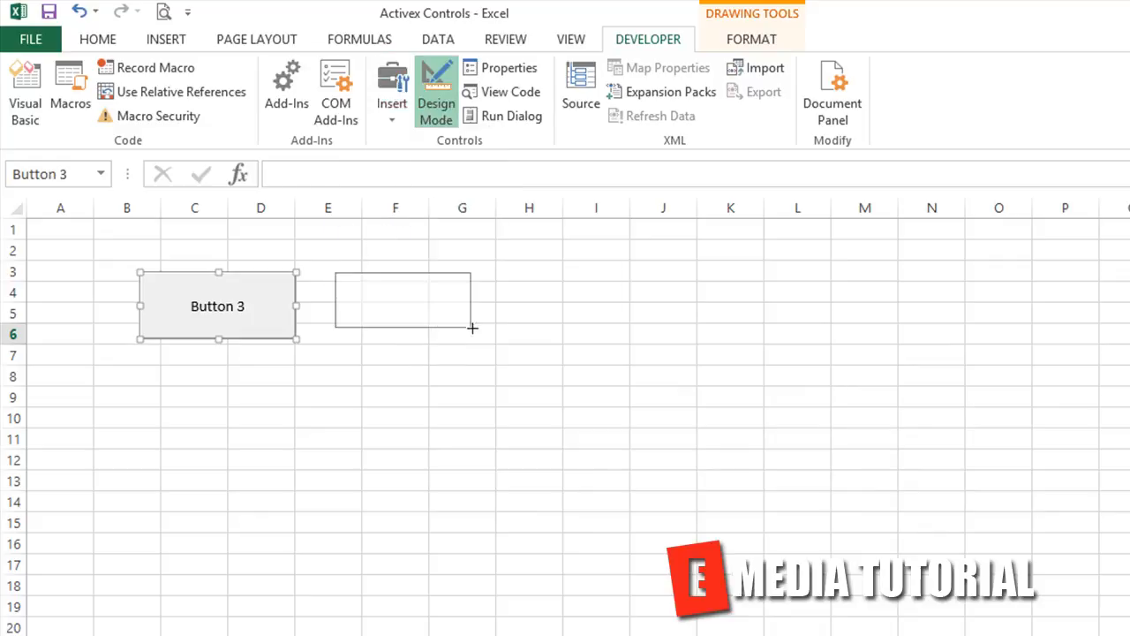
left_click_drag(474, 334, 494, 343)
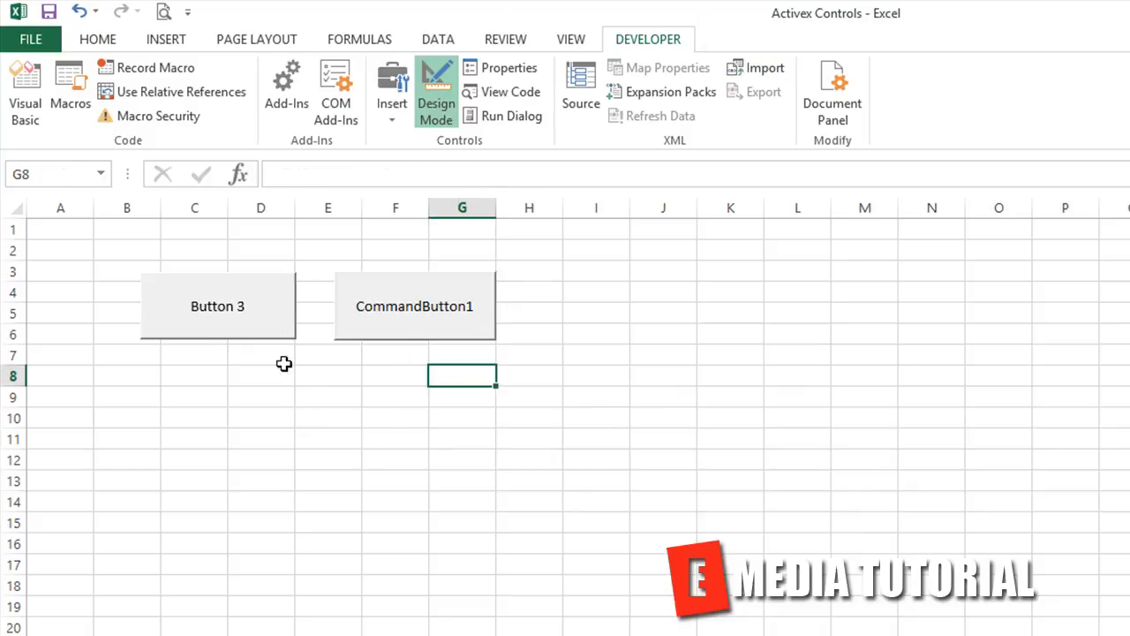
left_click(217, 306)
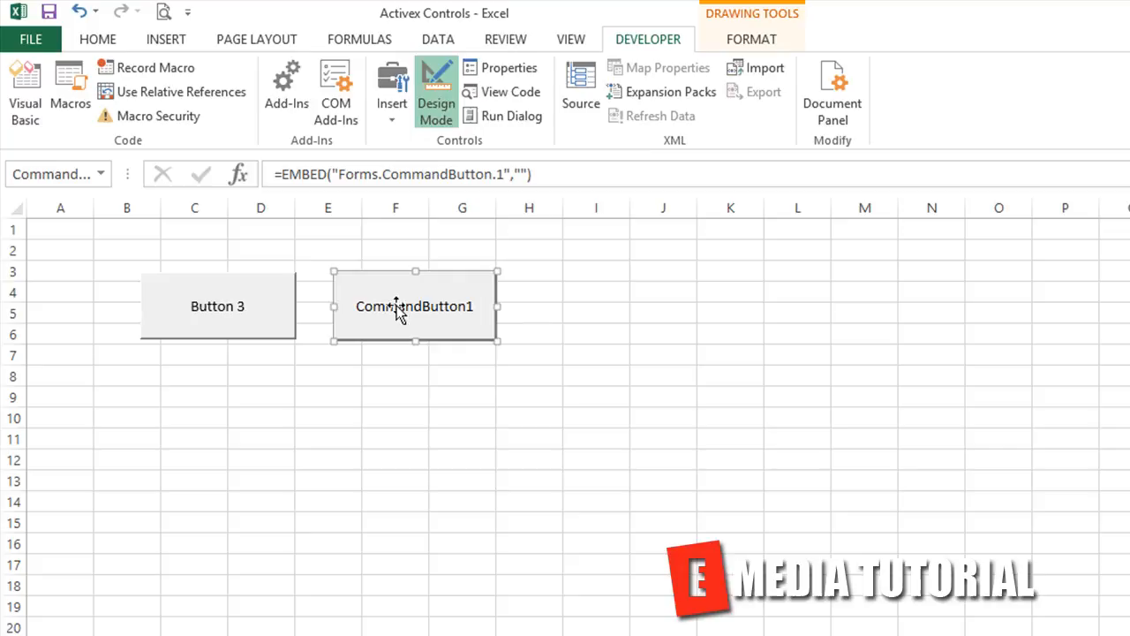
left_click(217, 306)
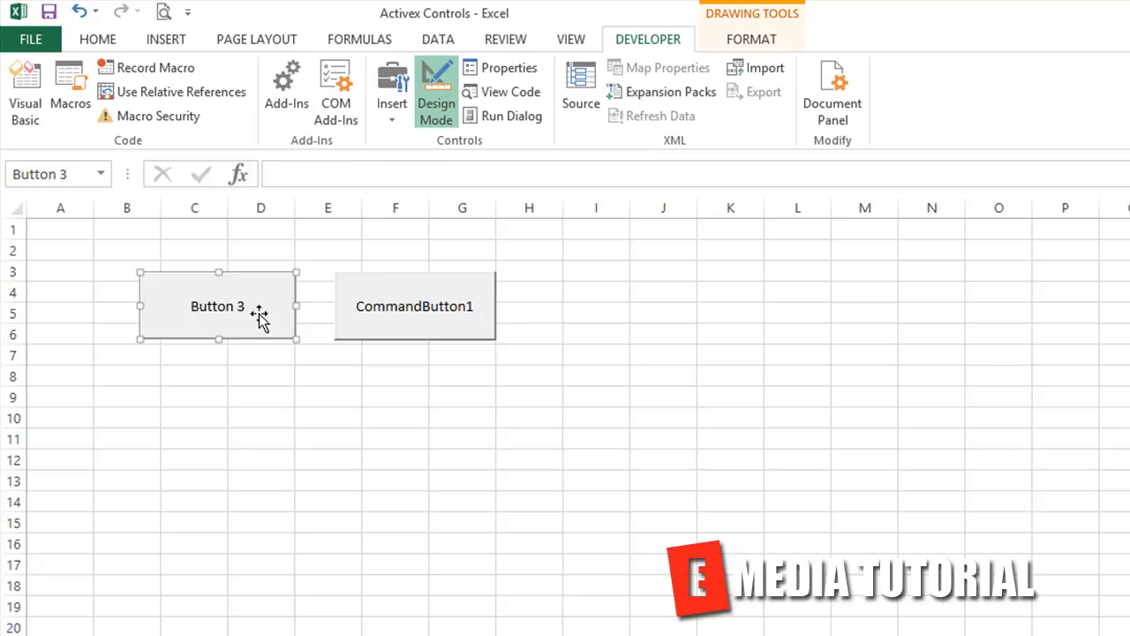
right_click(217, 305)
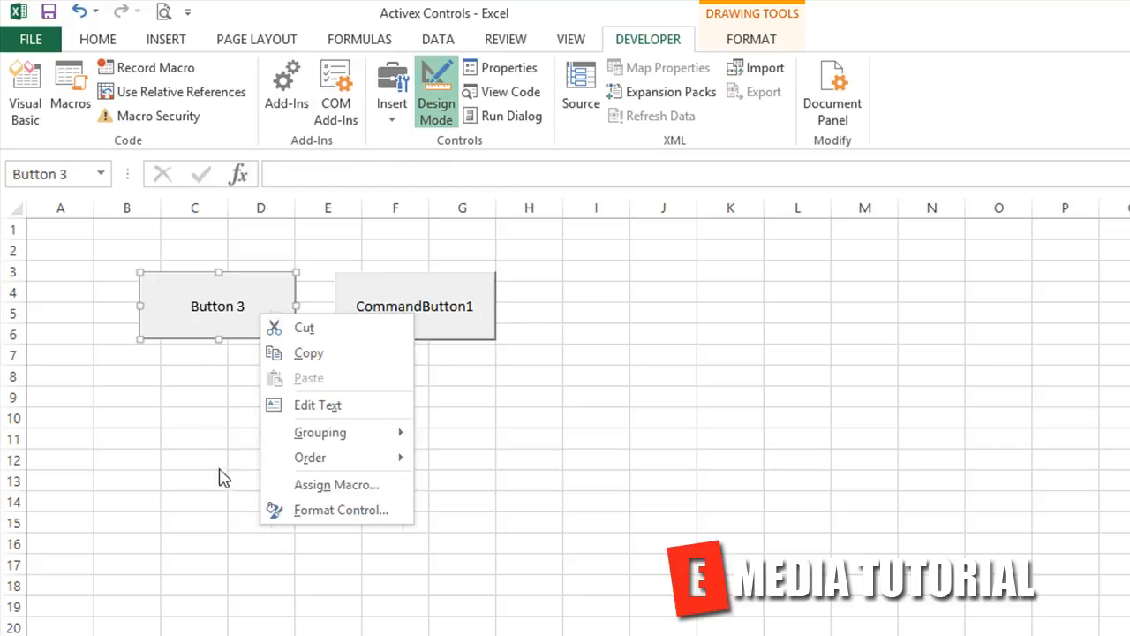
mouse_move(242, 501)
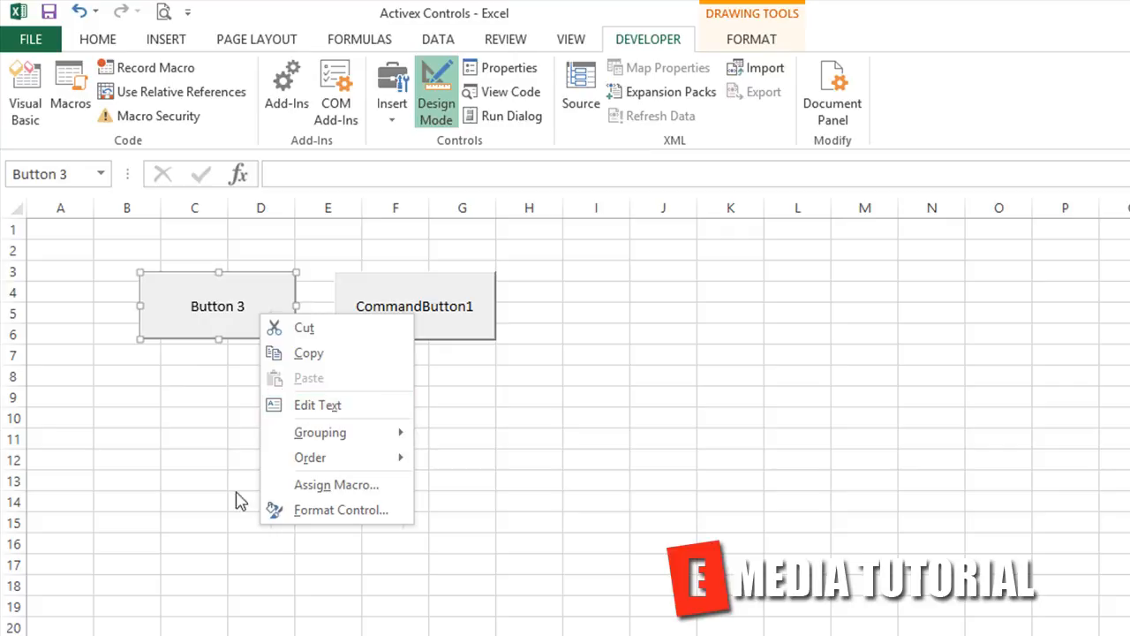
left_click(344, 491)
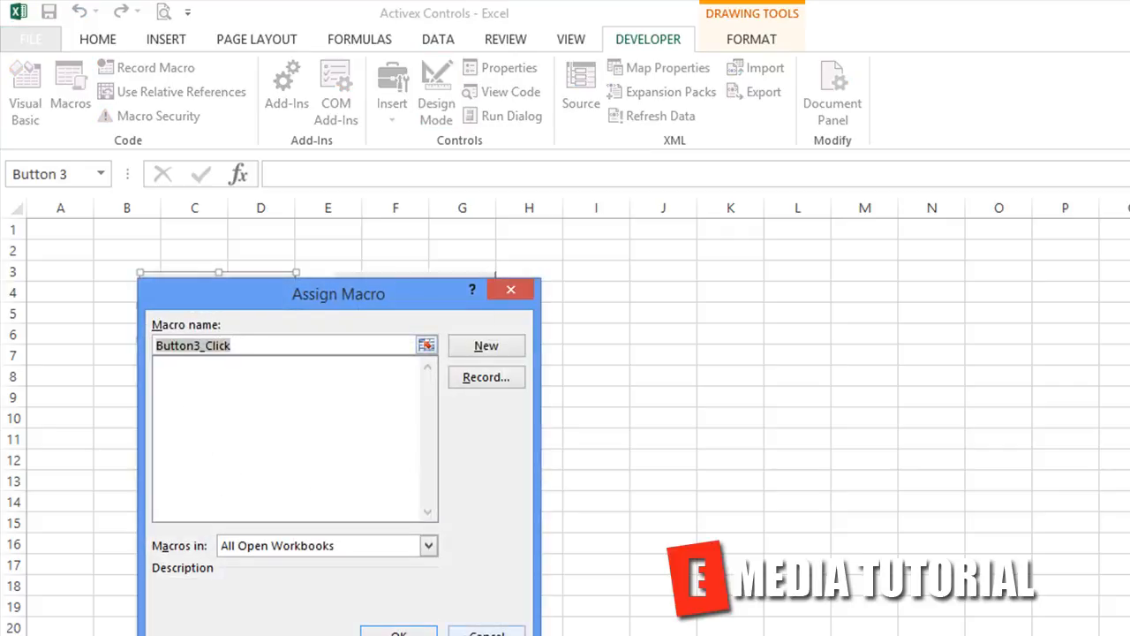
right_click(217, 306)
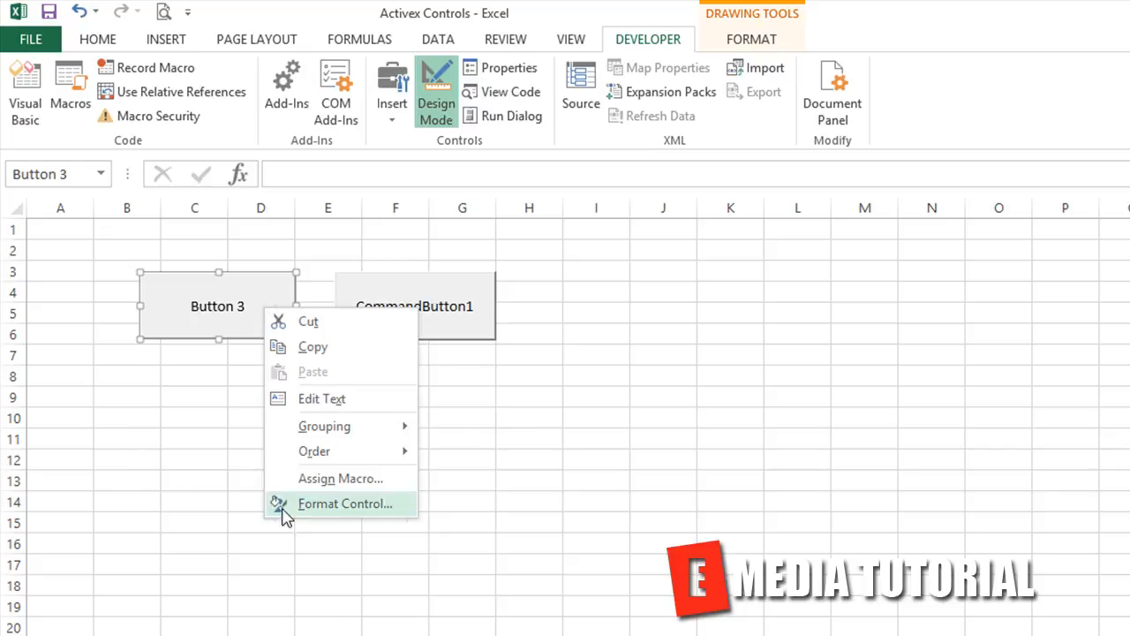
left_click(344, 503)
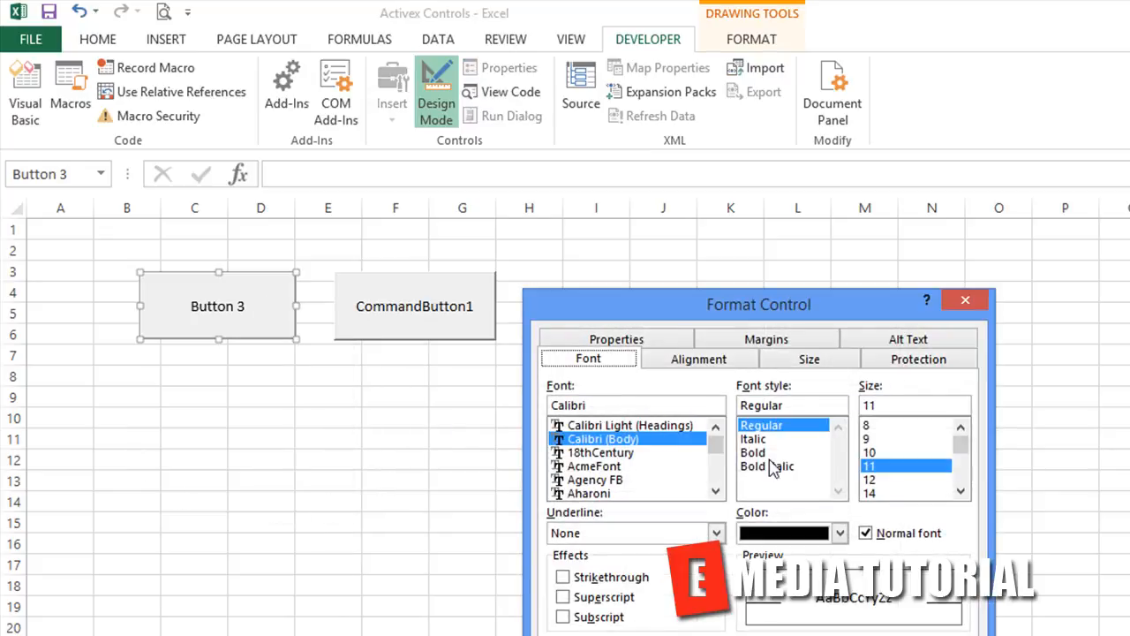
left_click(615, 339)
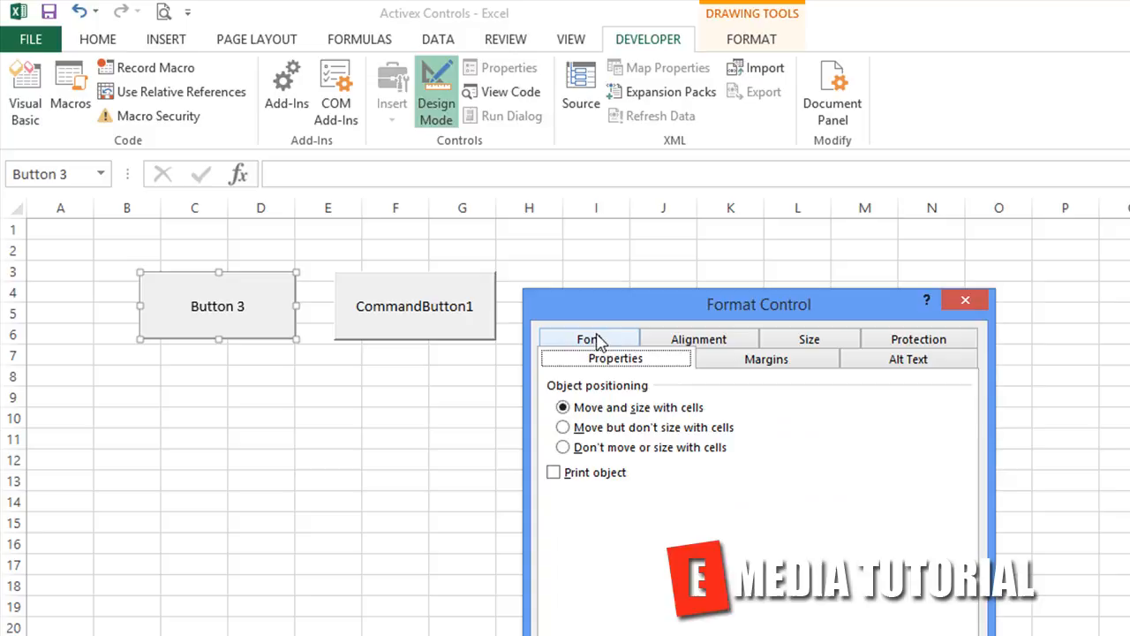
left_click(907, 357)
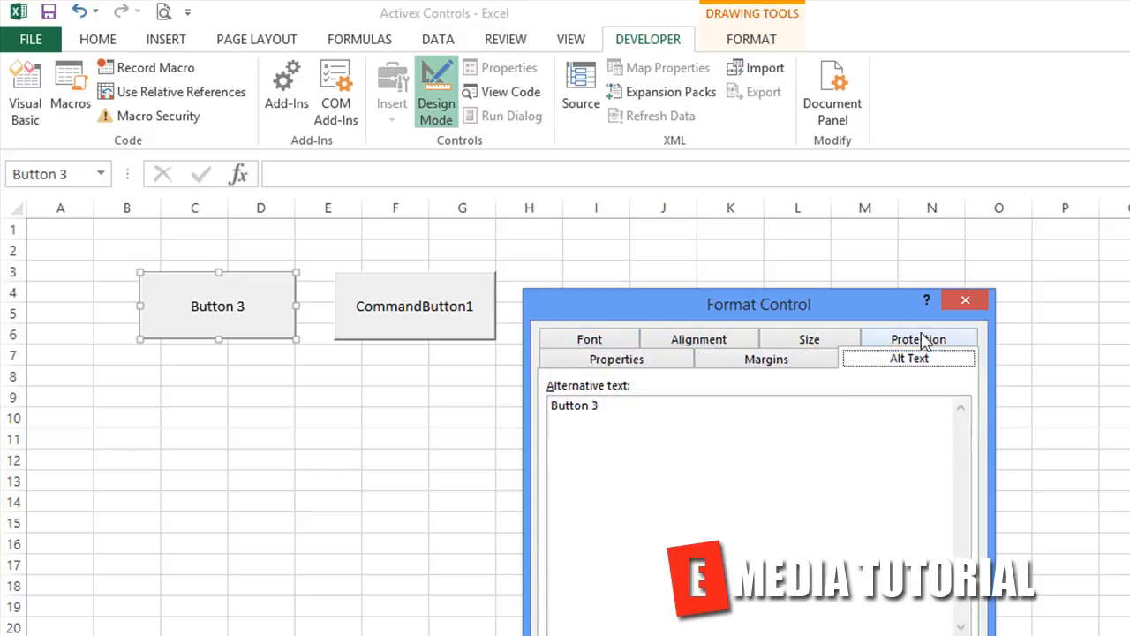
left_click(965, 300)
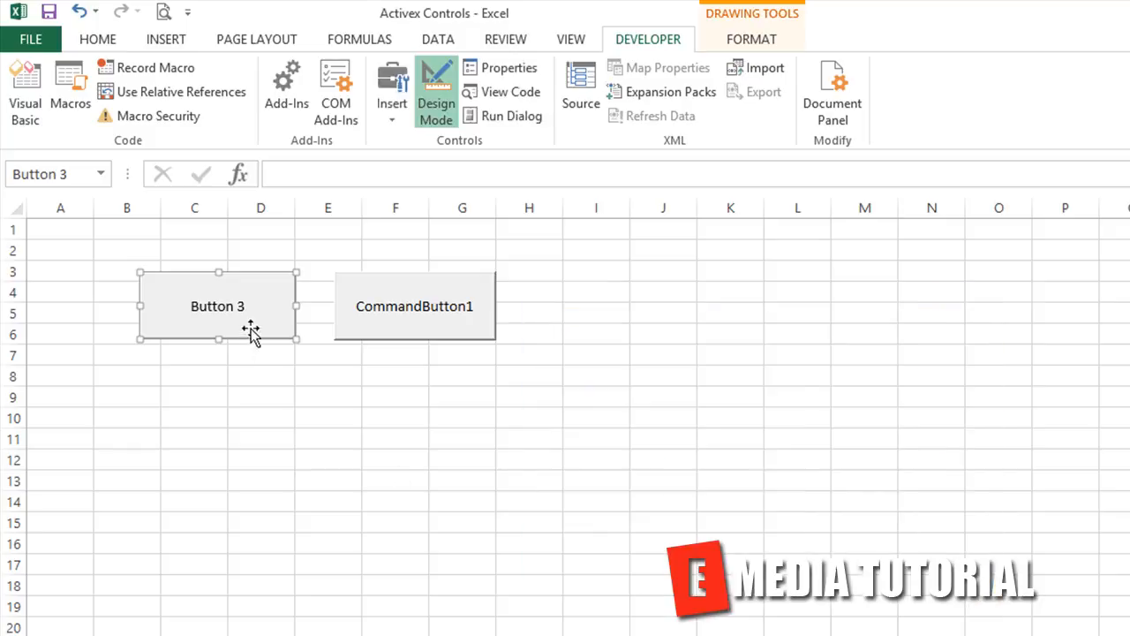
left_click(261, 354)
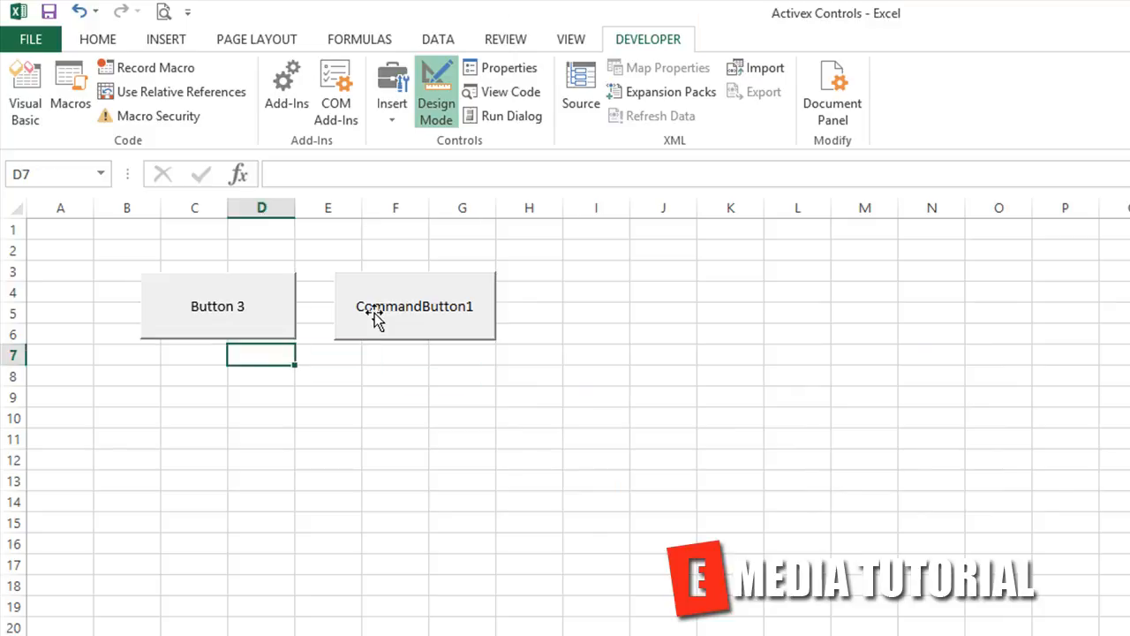
left_click(414, 307)
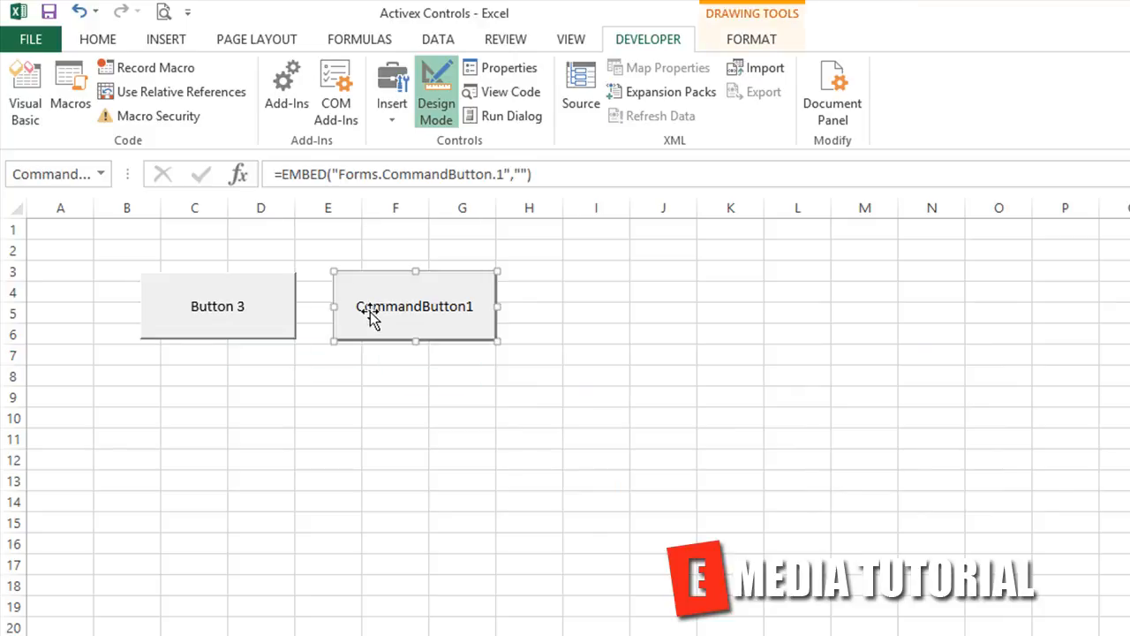
Show CommandButton1's Properties window from its right-click menu
right_click(413, 305)
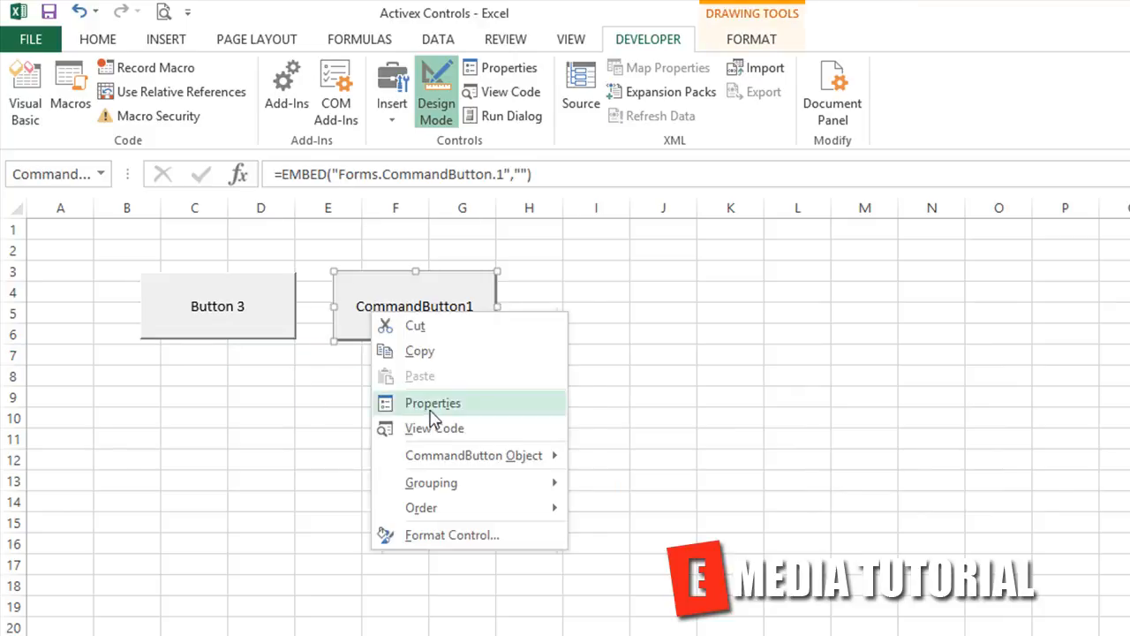
left_click(431, 403)
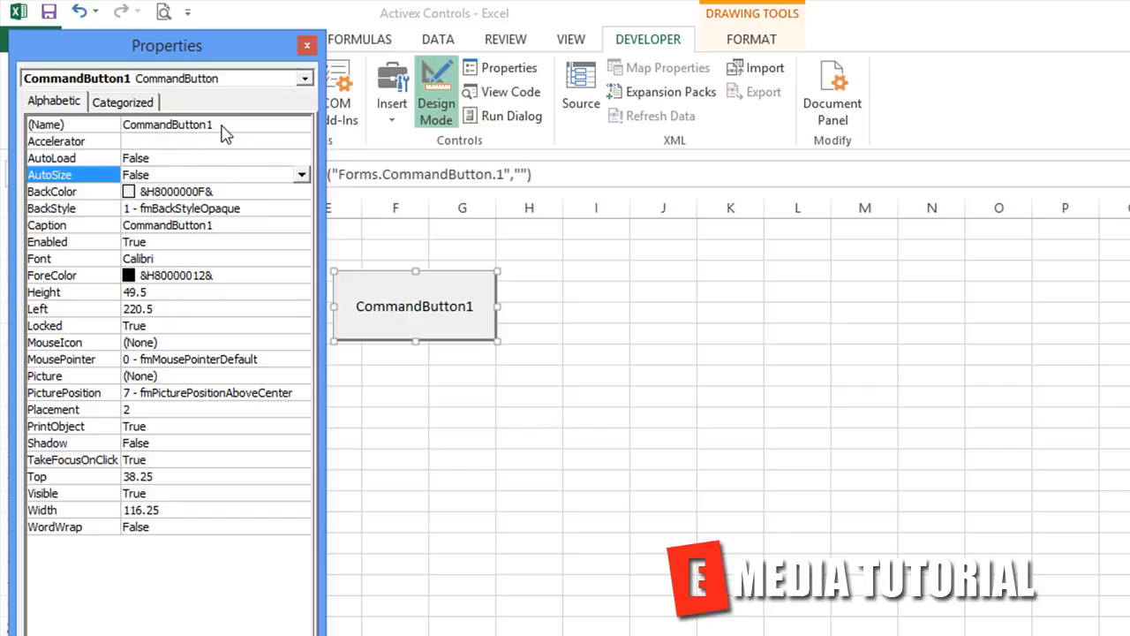
mouse_move(208, 272)
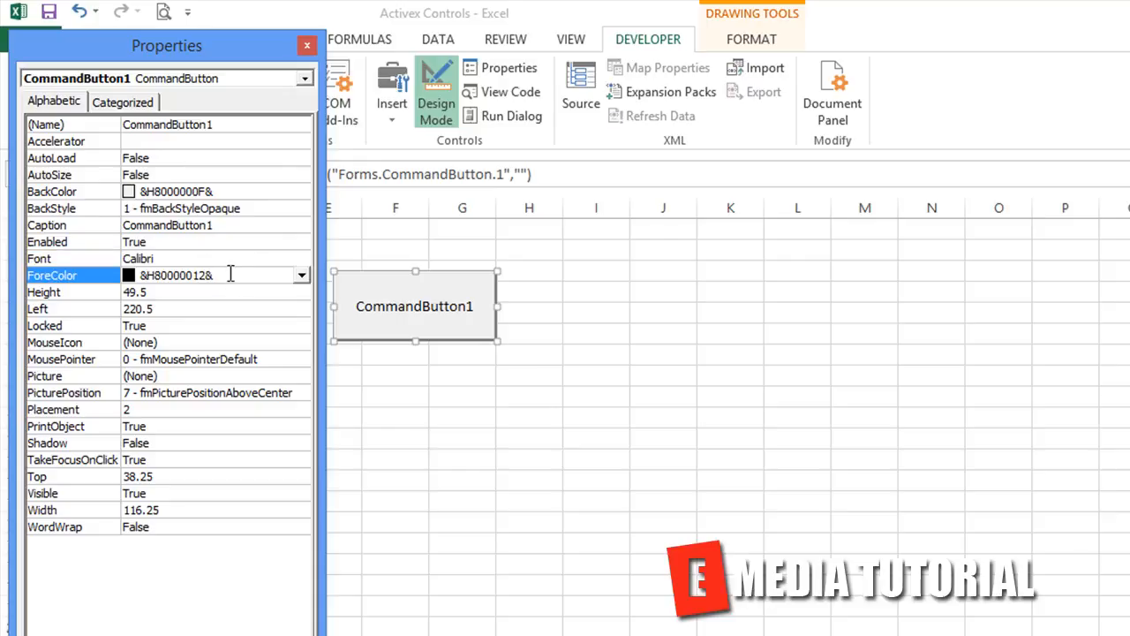
left_click(70, 190)
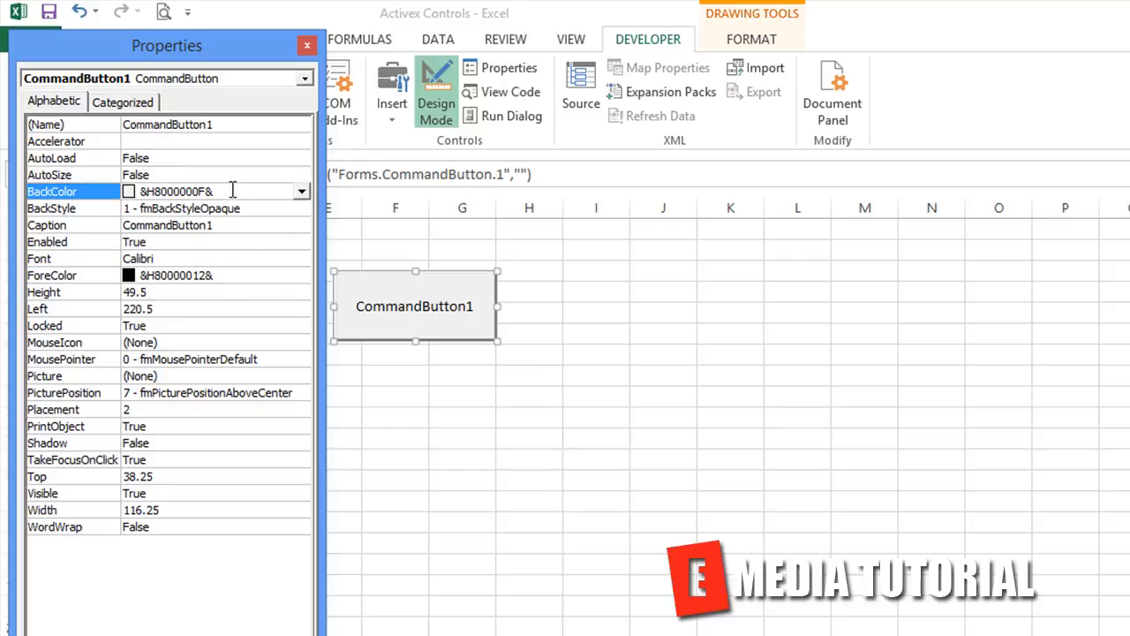
left_click(302, 191)
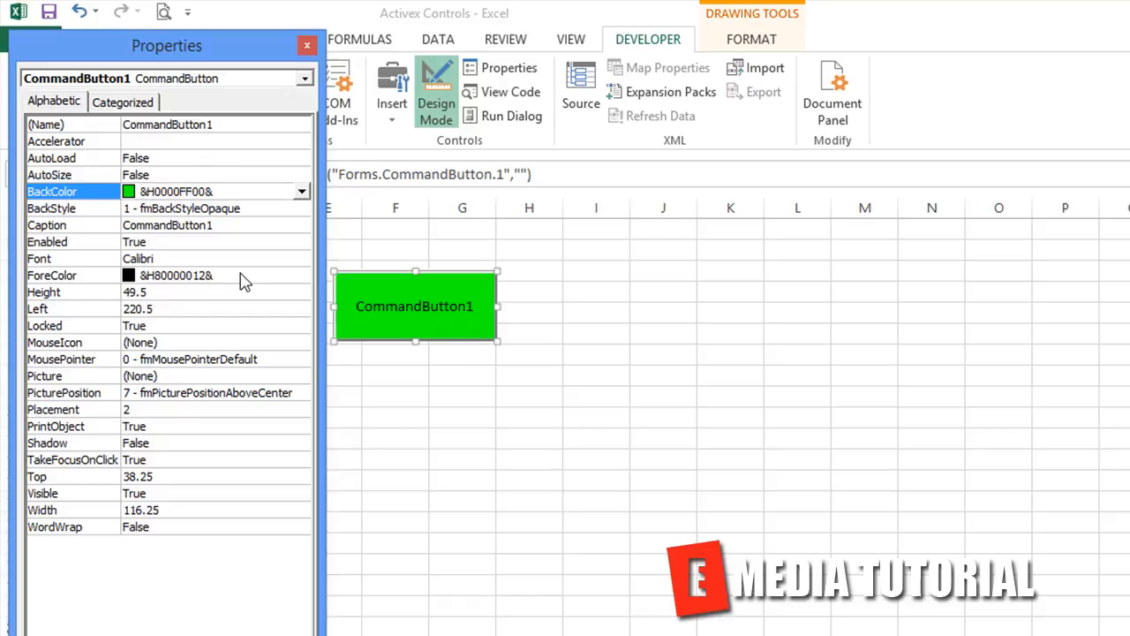
mouse_move(205, 239)
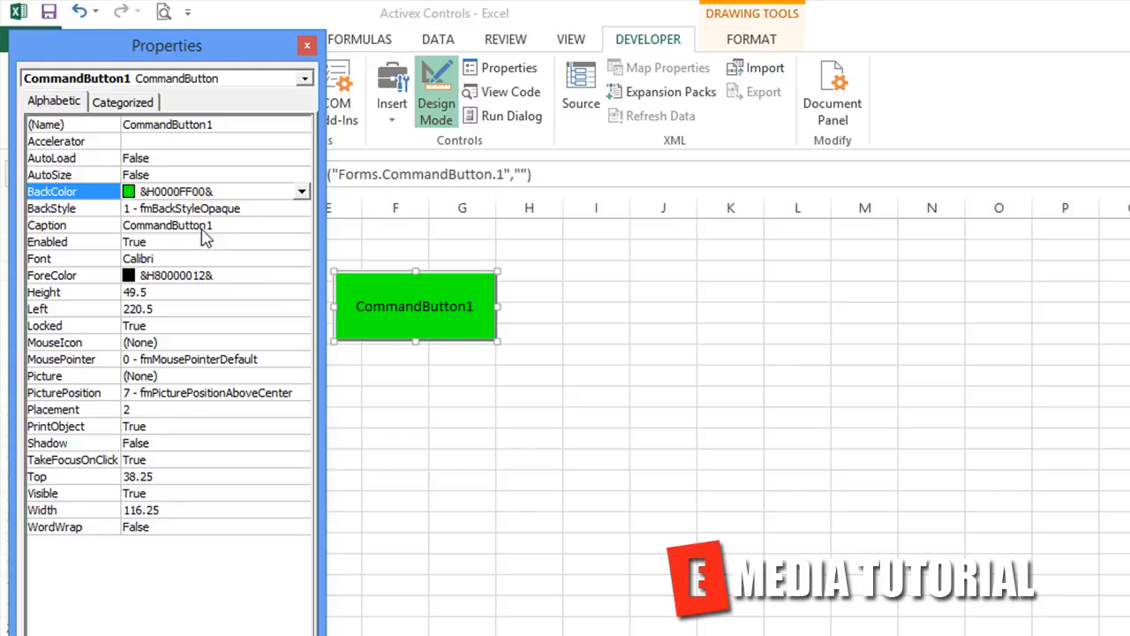
mouse_move(219, 236)
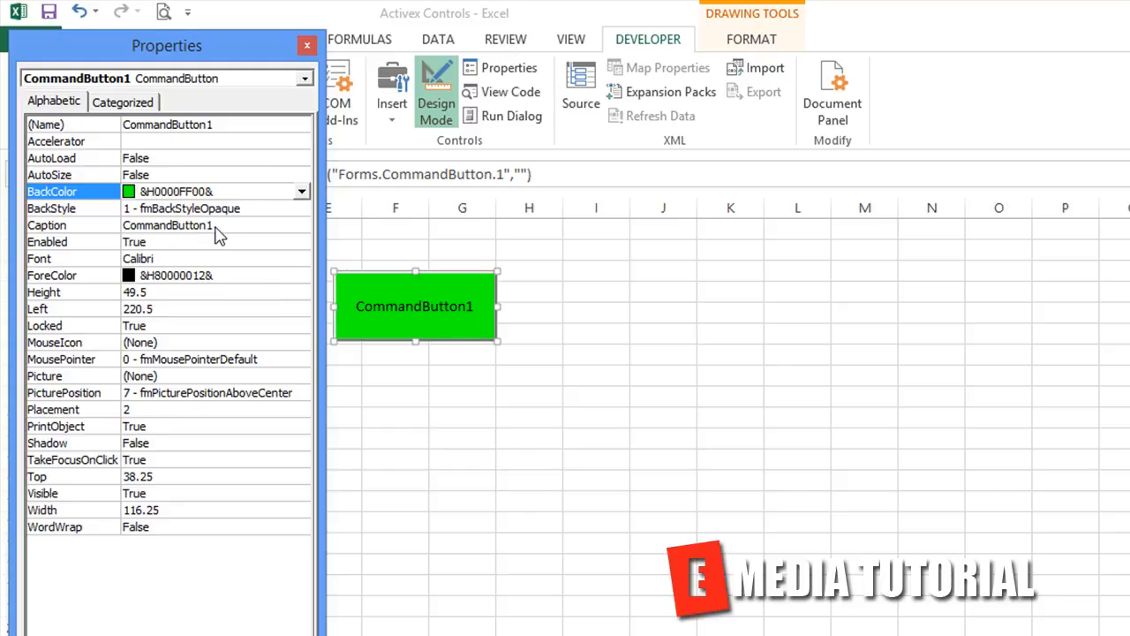
left_click(70, 224)
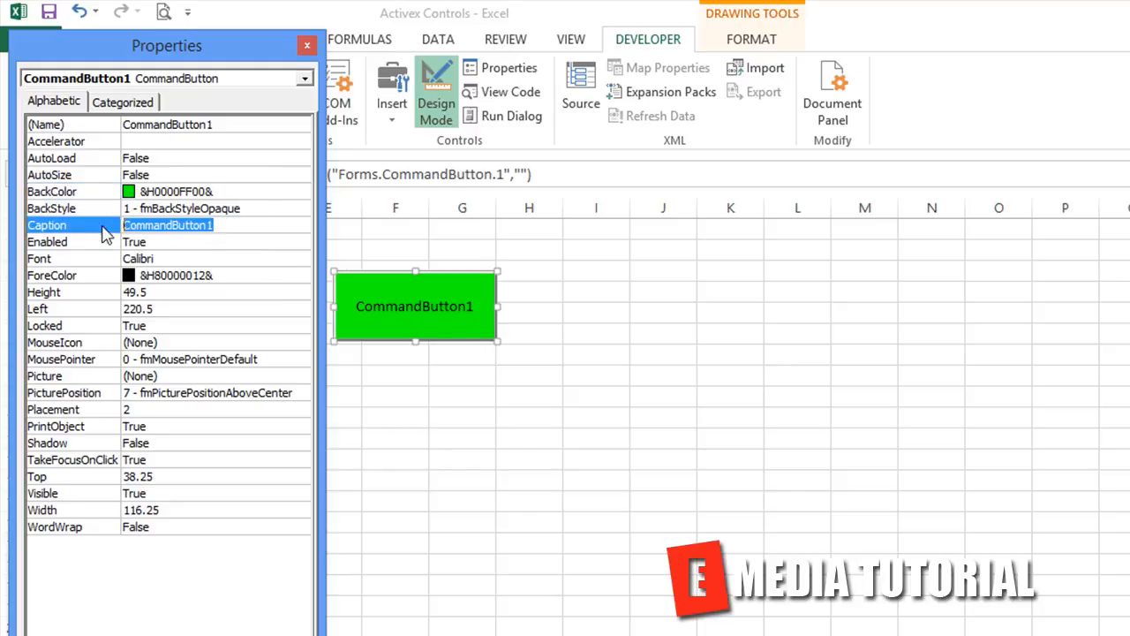
mouse_move(221, 303)
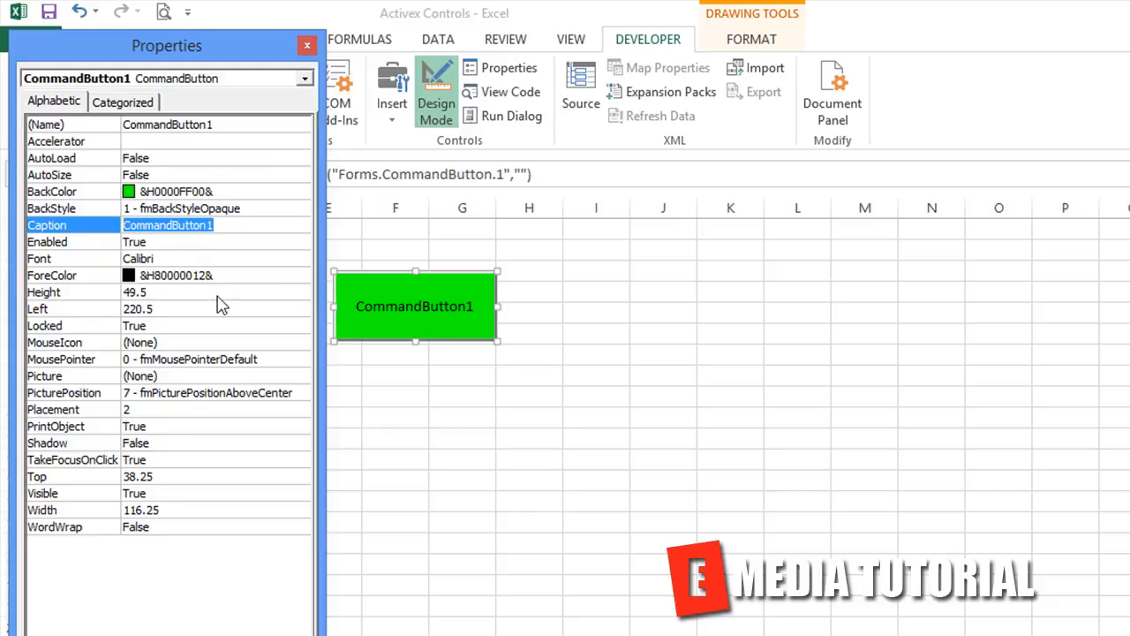
left_click(71, 358)
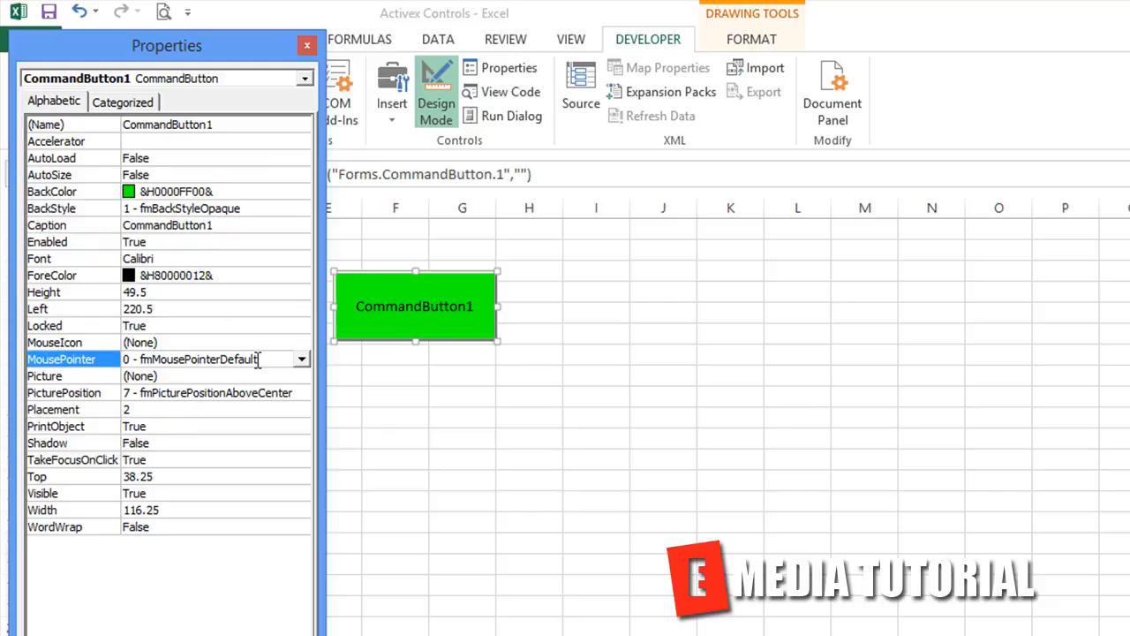
Set MousePointer to 11 - fmMousePointerHourGlass, test the hover outside Design Mode, then reselect the button
left_click(300, 359)
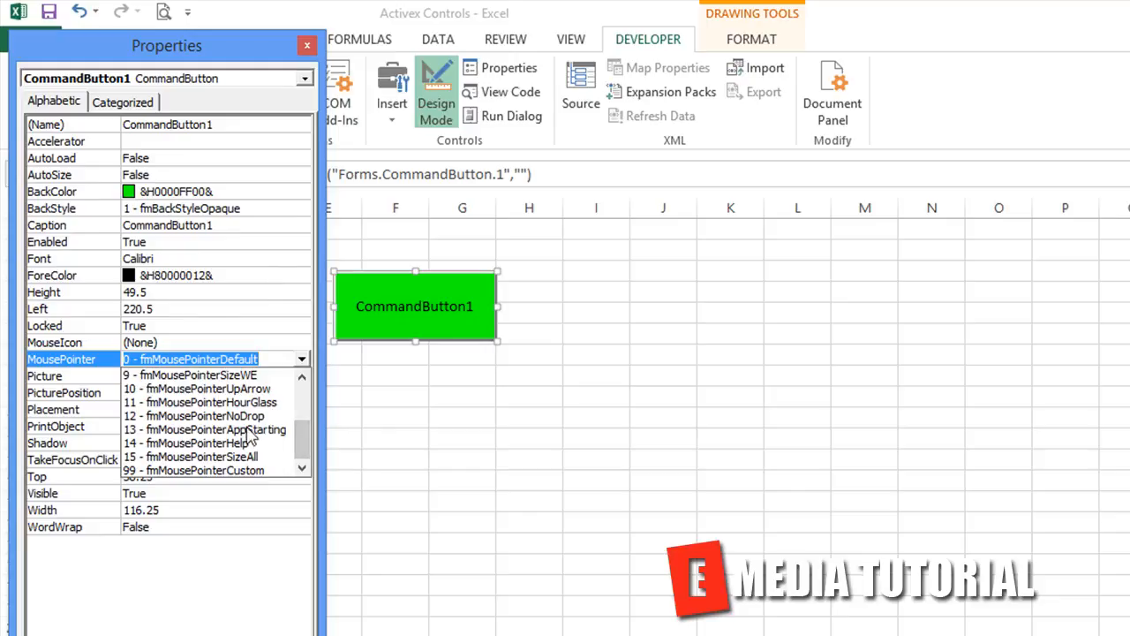
left_click(203, 402)
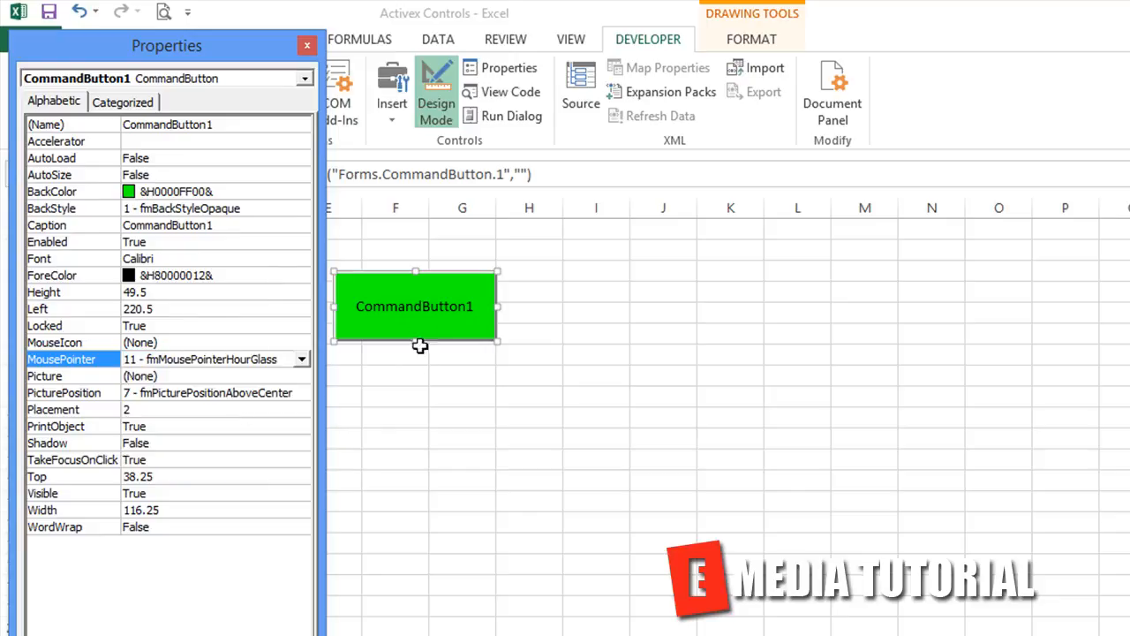
left_click(436, 88)
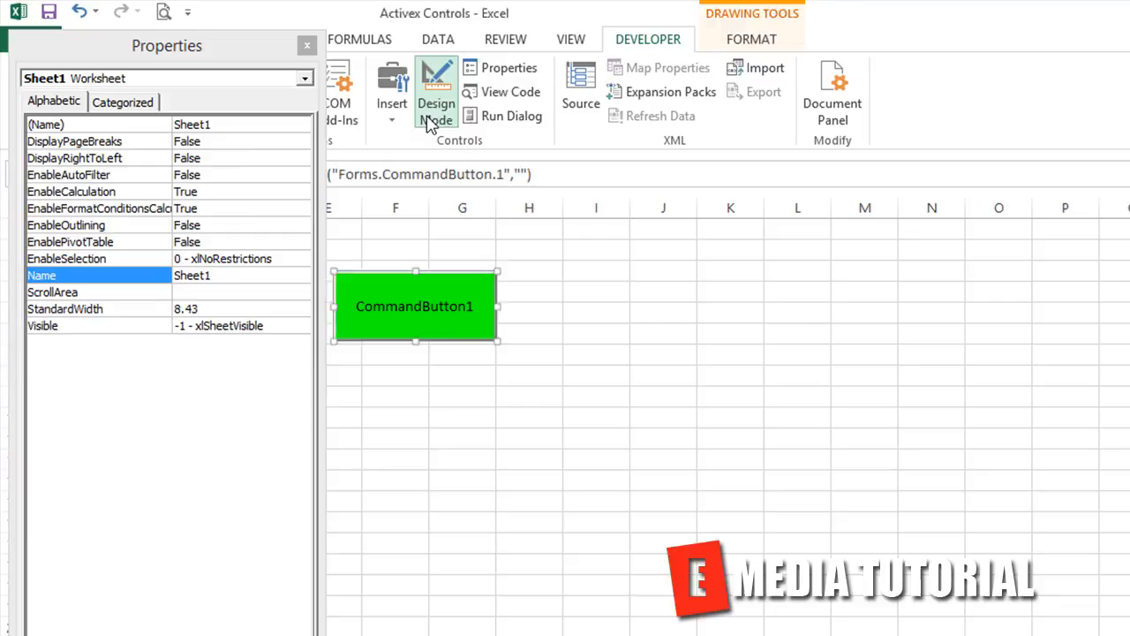
left_click(434, 91)
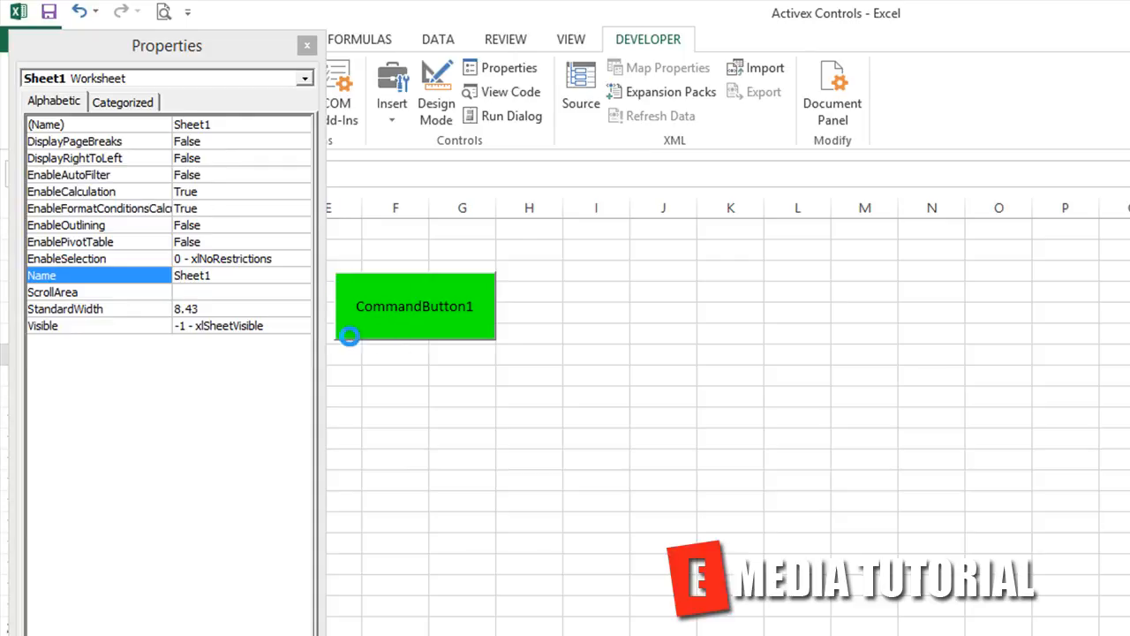
left_click(415, 306)
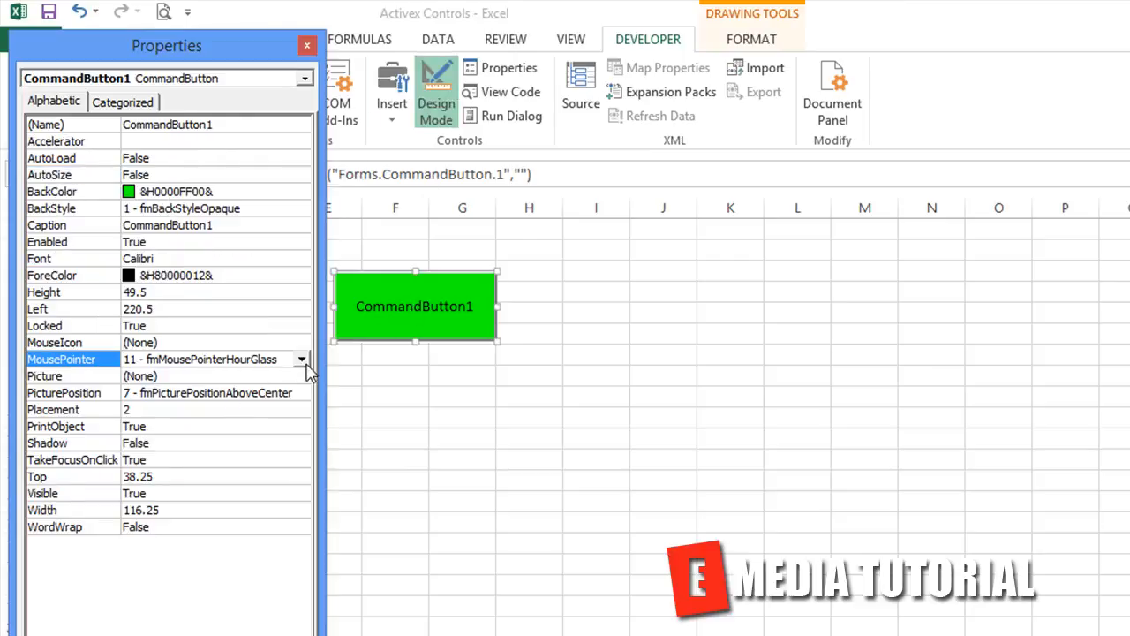
Restore MousePointer to 0 - fmMousePointerDefault and review the Picture and PrintObject rows
left_click(215, 358)
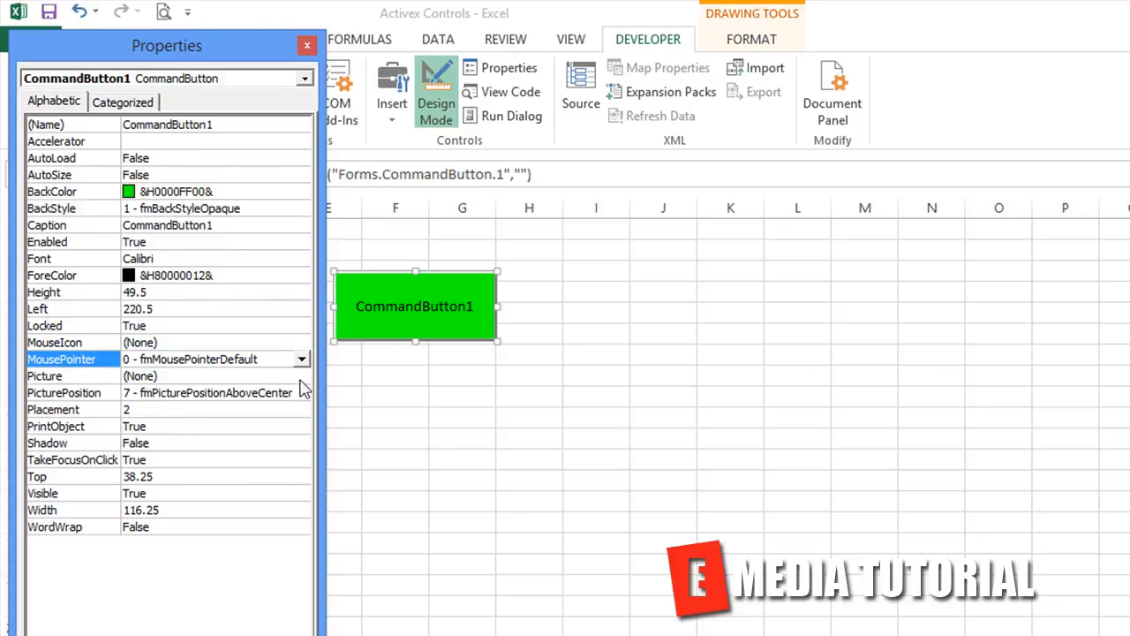
mouse_move(233, 406)
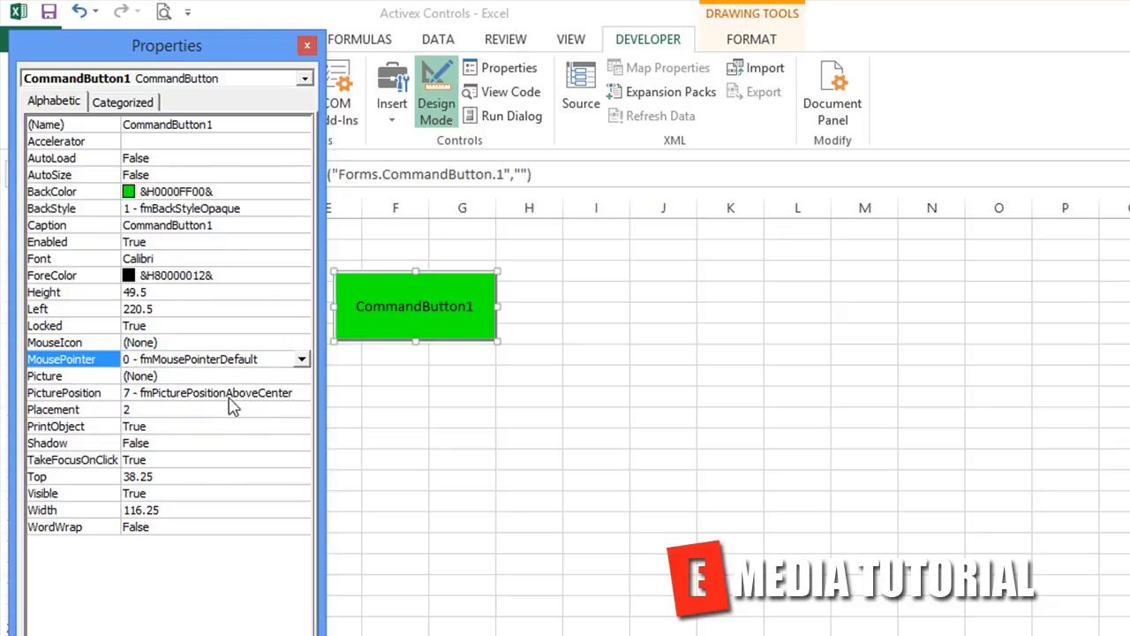
left_click(71, 374)
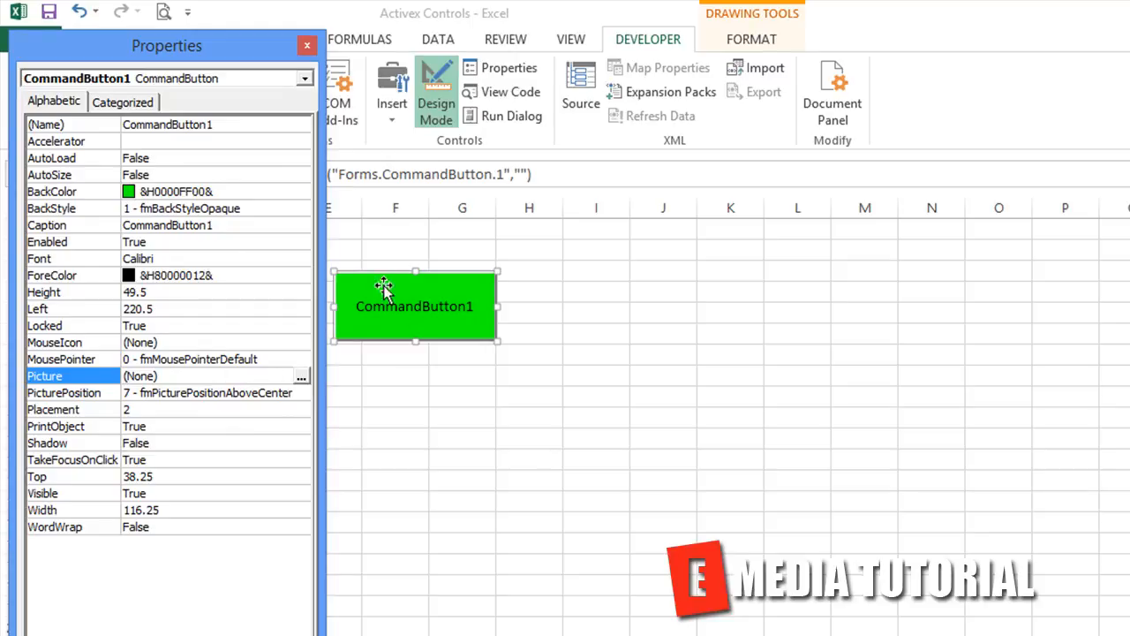
mouse_move(491, 330)
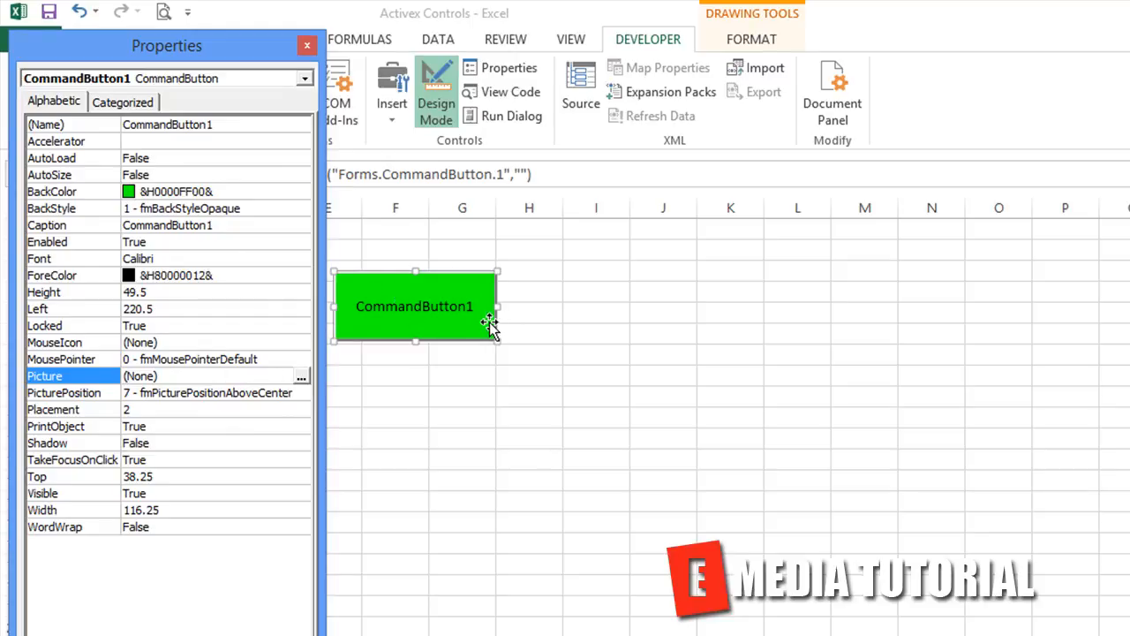
mouse_move(371, 318)
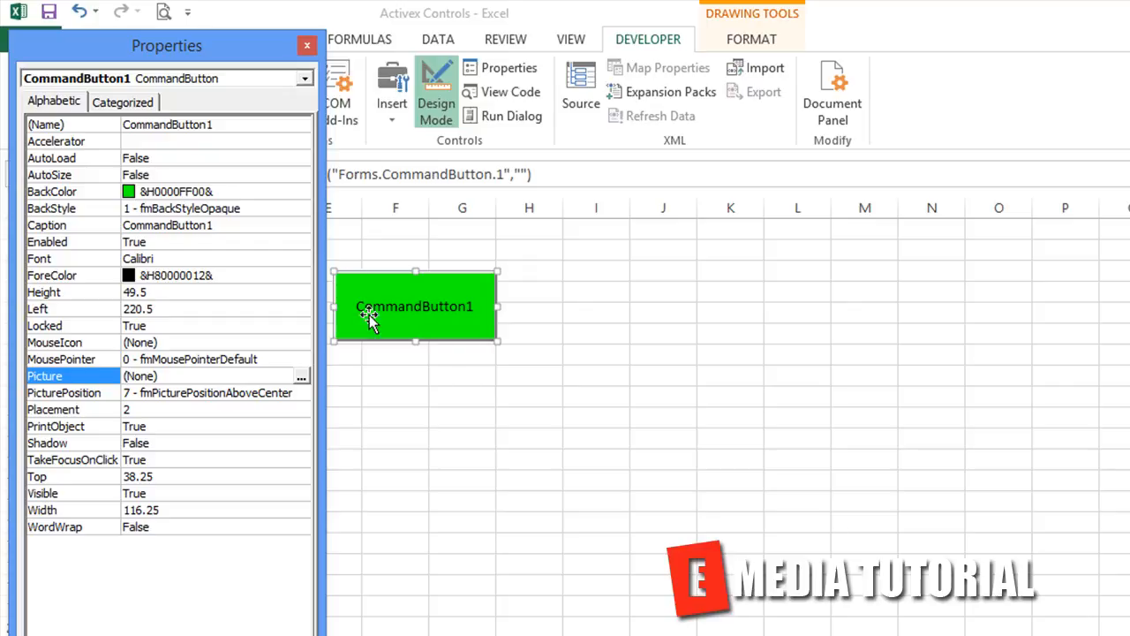
mouse_move(122, 443)
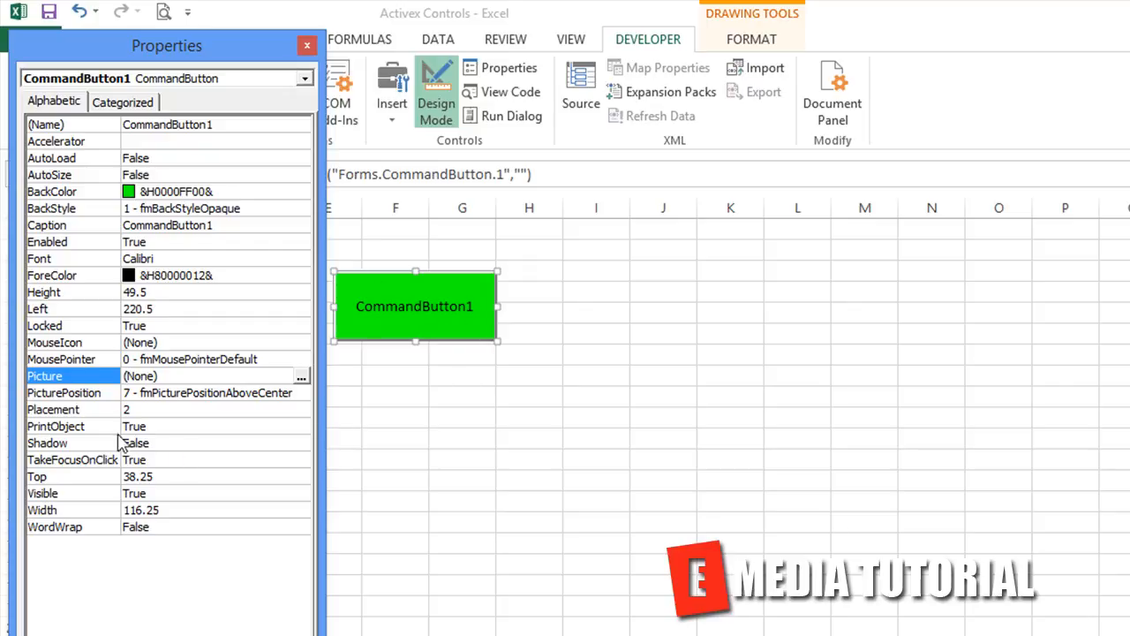
left_click(70, 426)
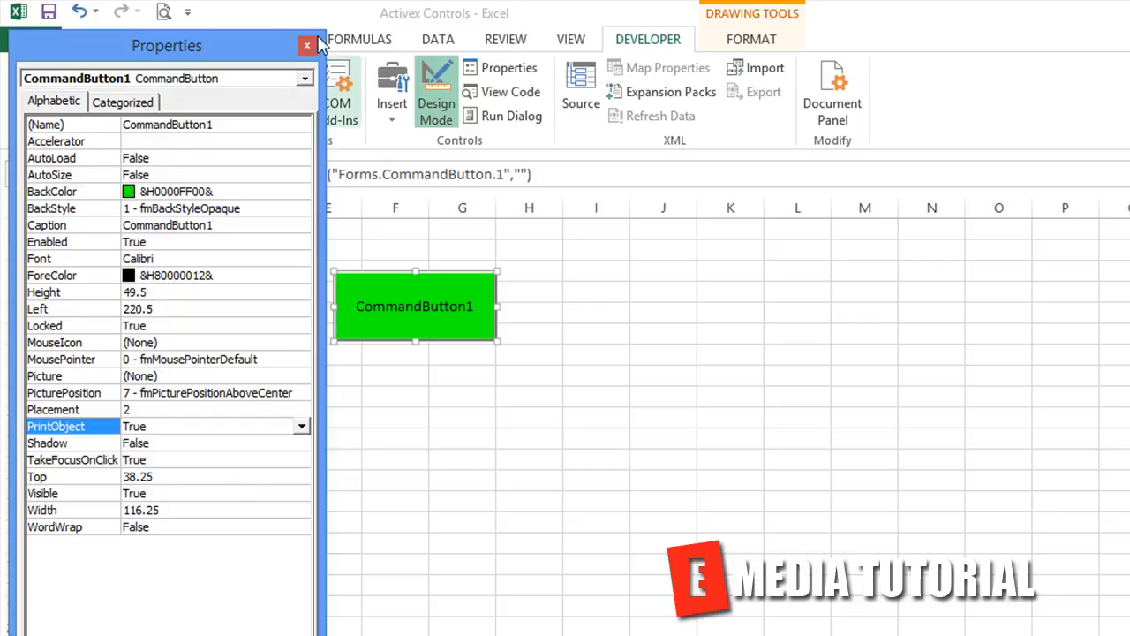
Bring up CommandButton1's shortcut menu to reach View Code
right_click(413, 305)
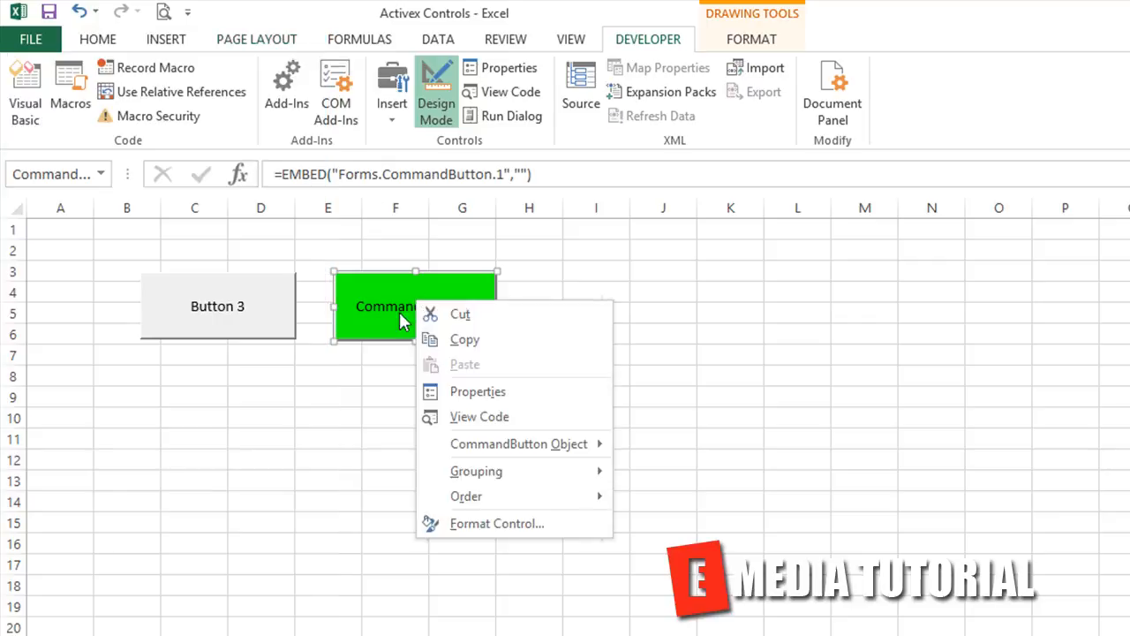
mouse_move(504, 392)
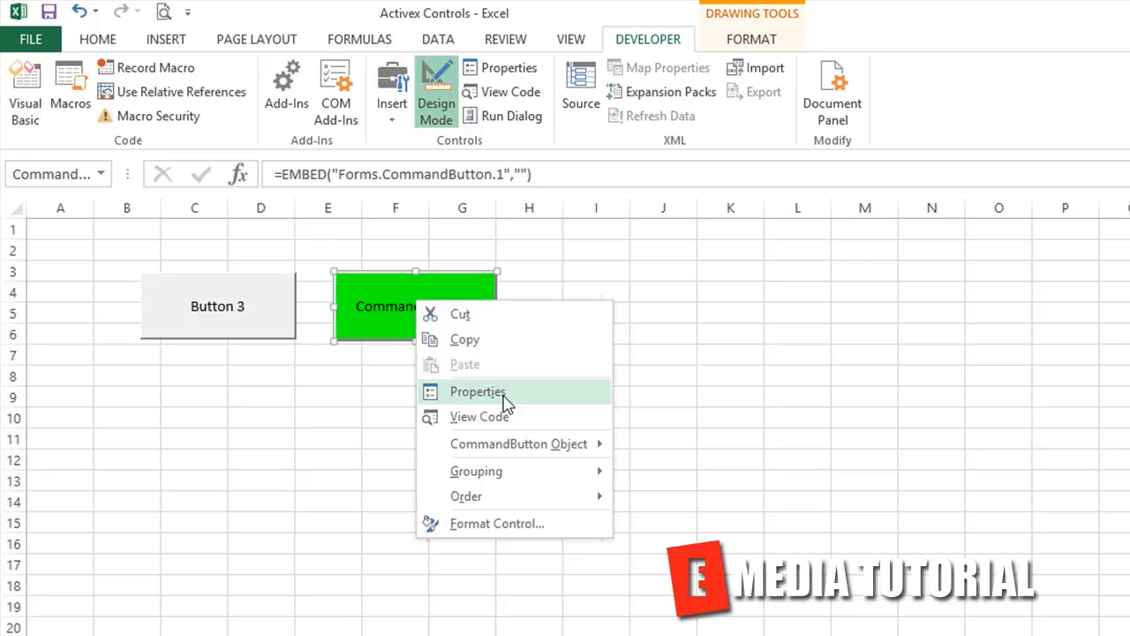
mouse_move(491, 422)
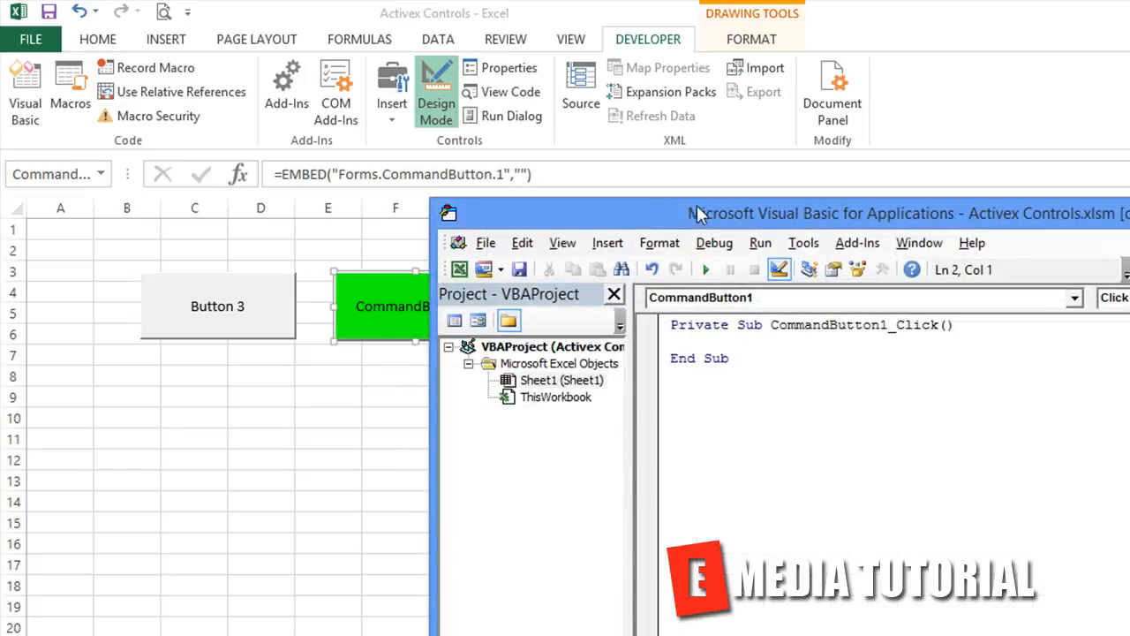
left_click(561, 380)
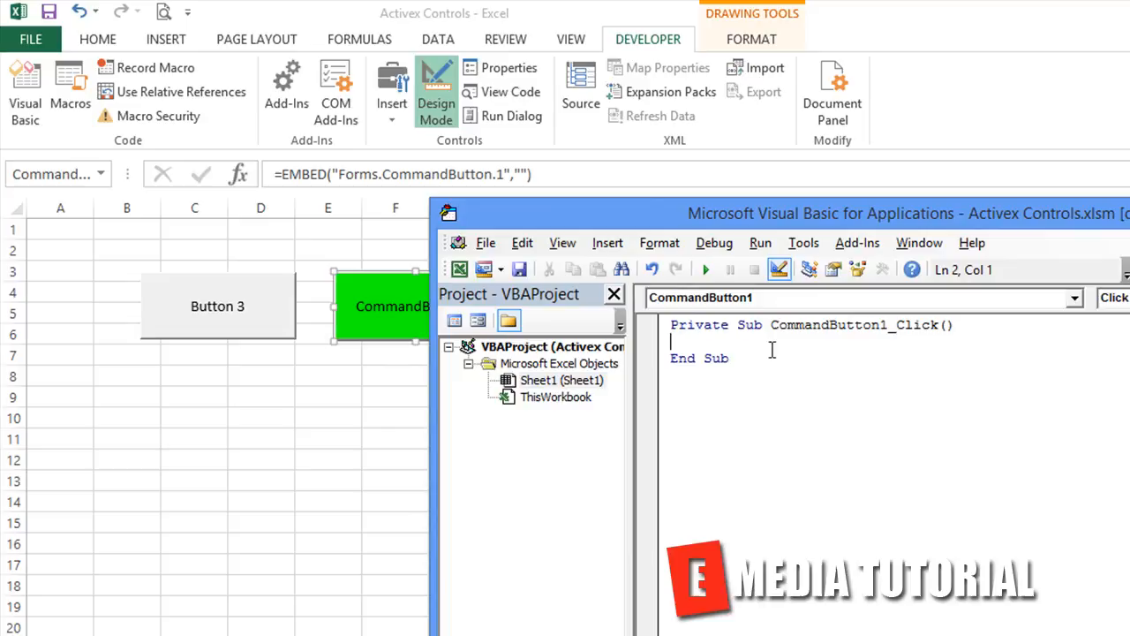
mouse_move(856, 325)
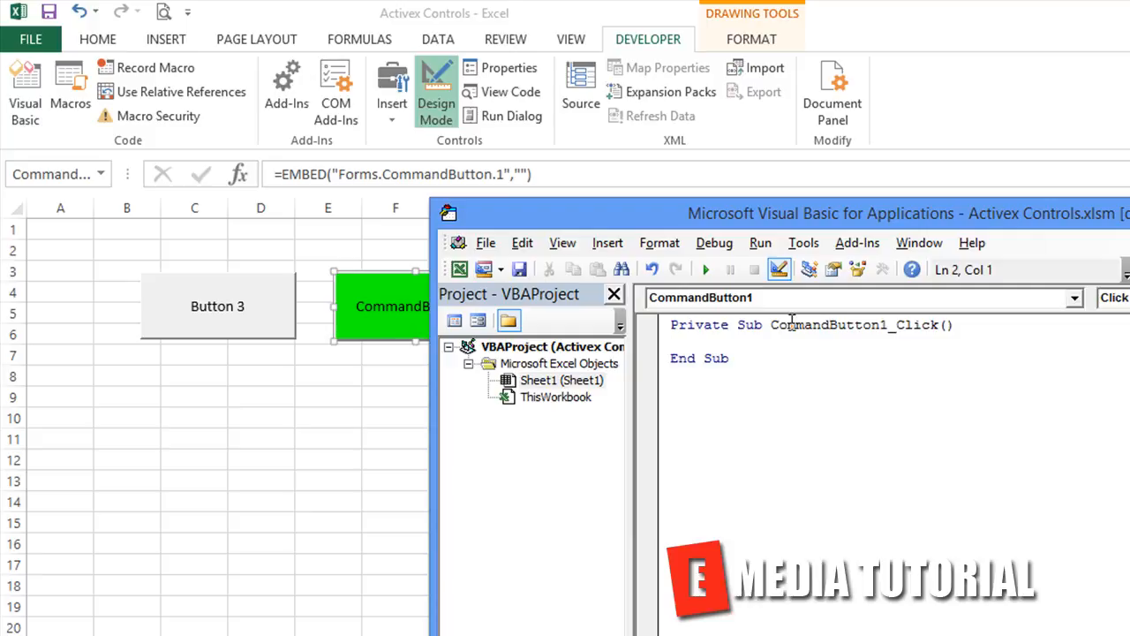
mouse_move(819, 332)
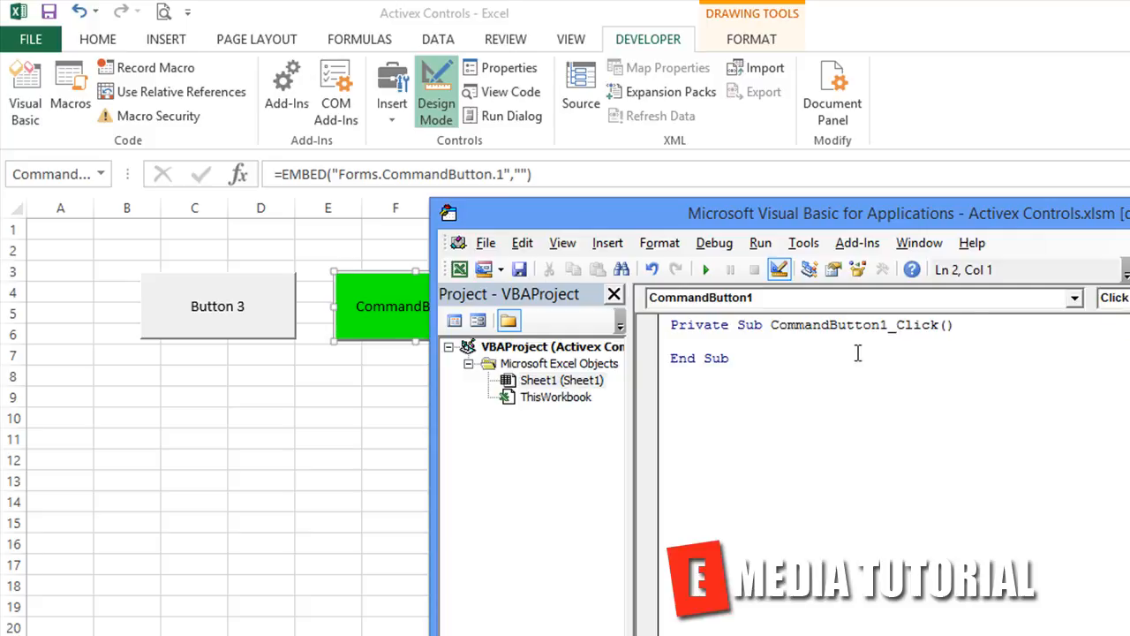
left_click(1073, 270)
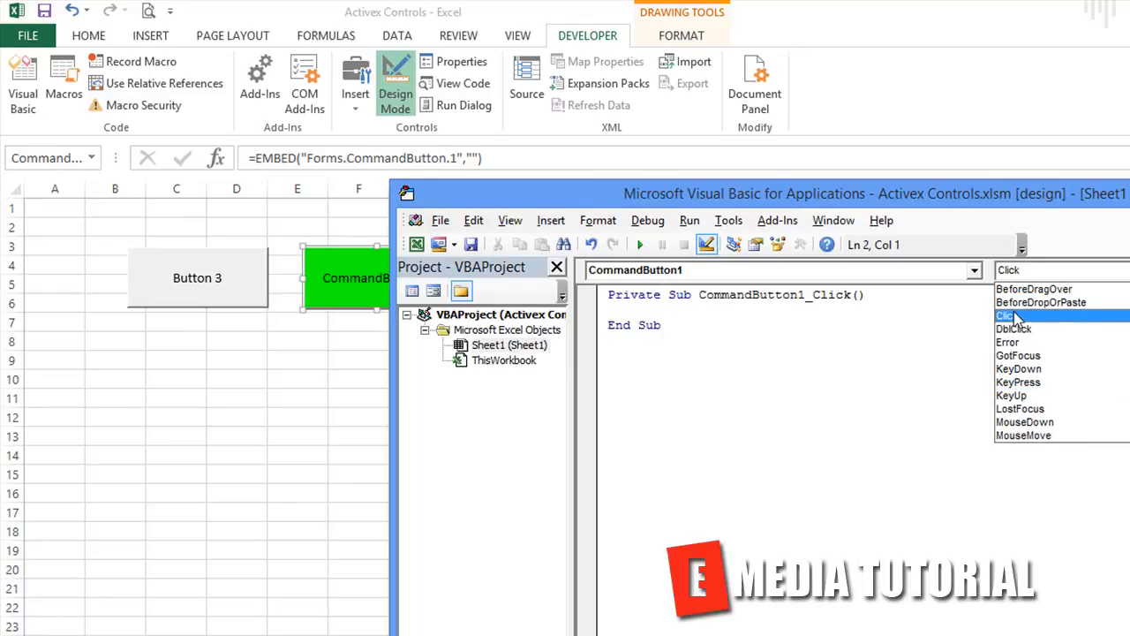
mouse_move(1068, 342)
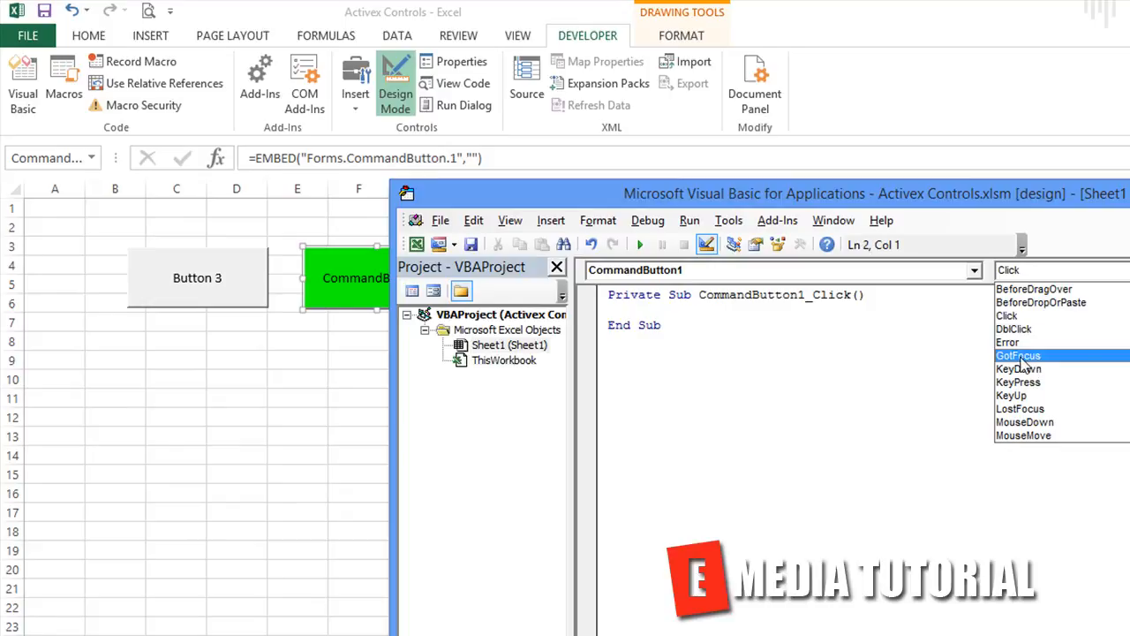
mouse_move(1033, 369)
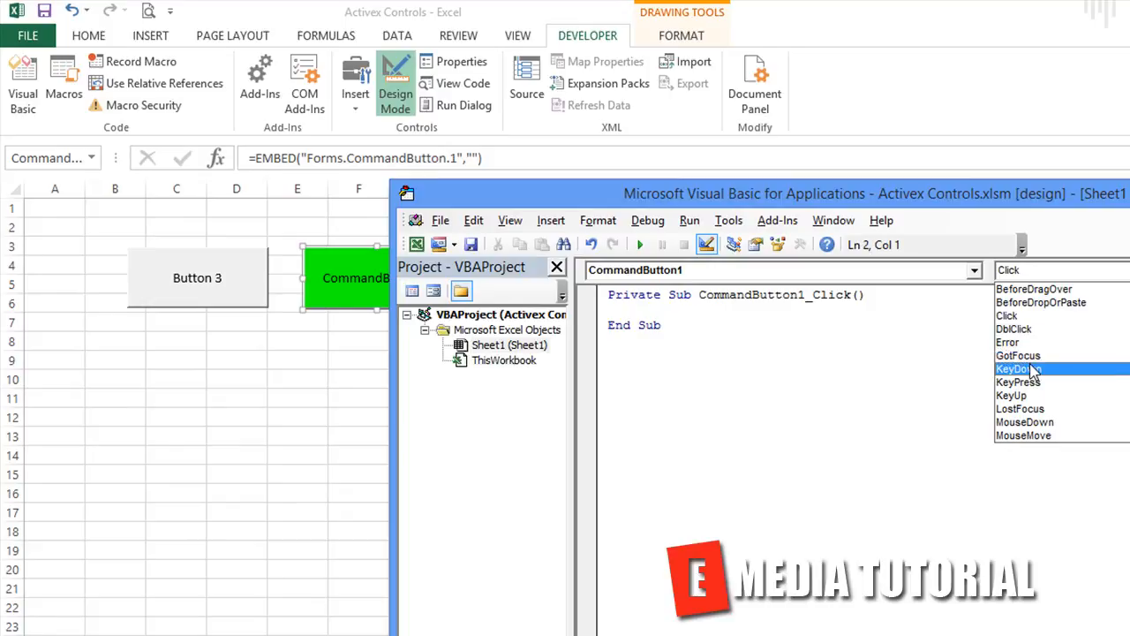
mouse_move(1049, 374)
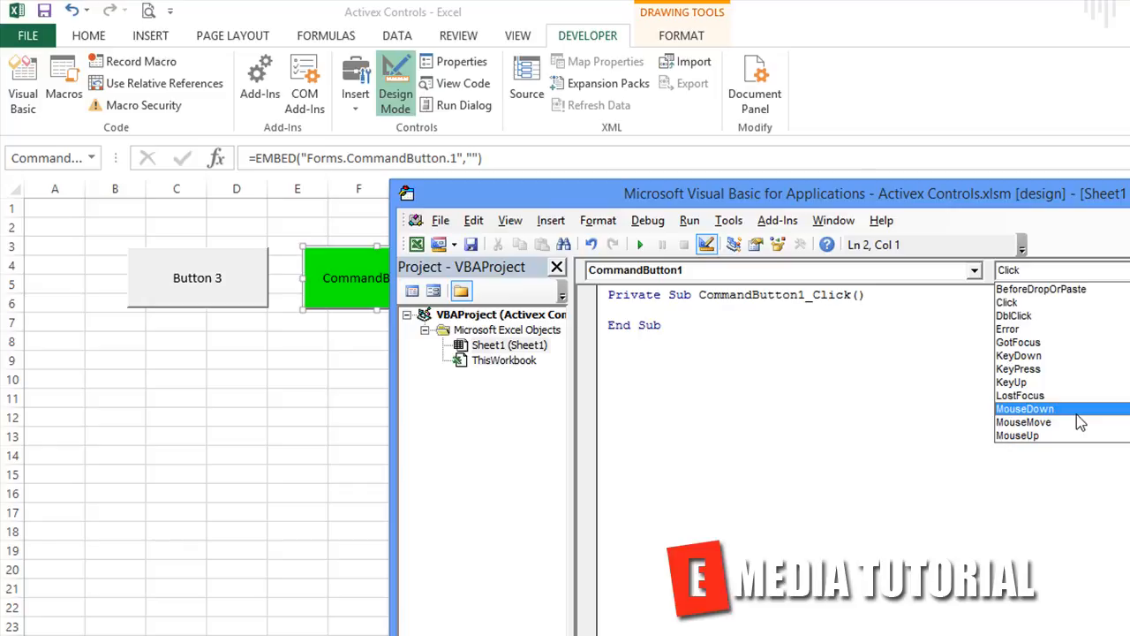
mouse_move(1017, 435)
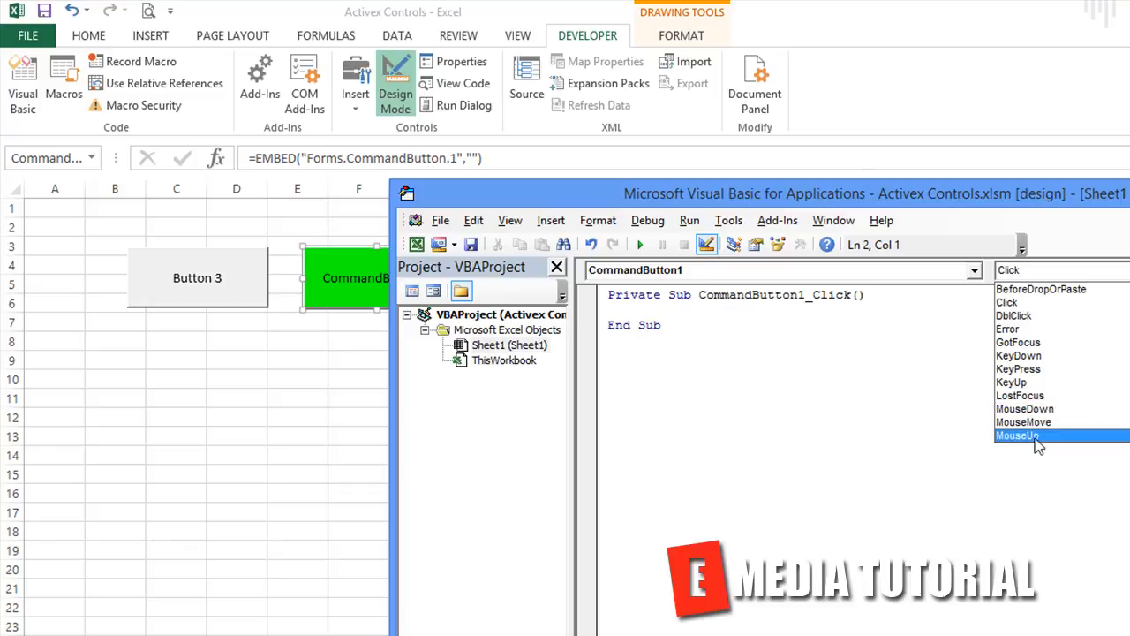